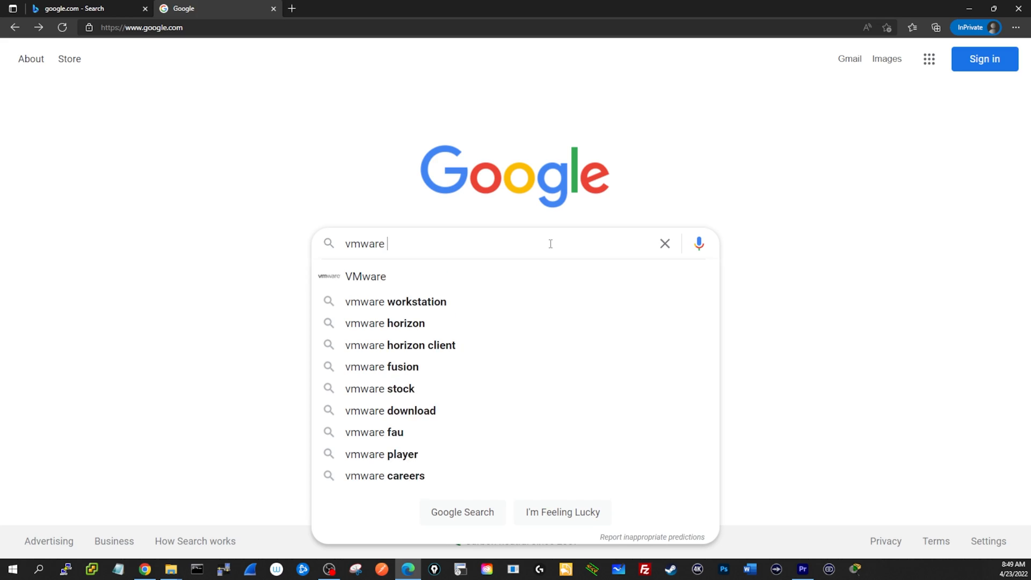
Step: Google 'vmware workstation player' and open VMware's Download VMware Workstation Player page
text(workstation p)
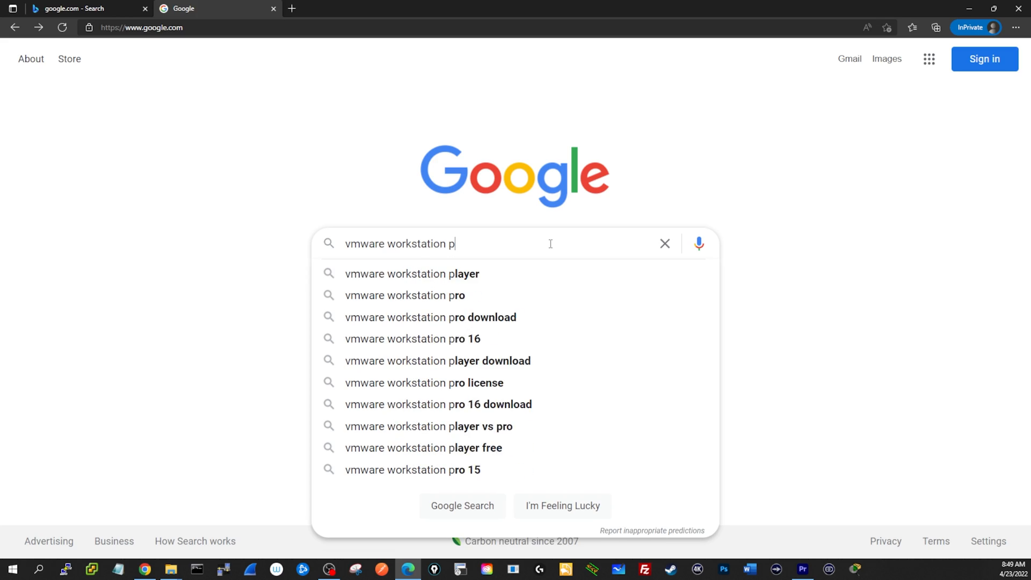
click(414, 273)
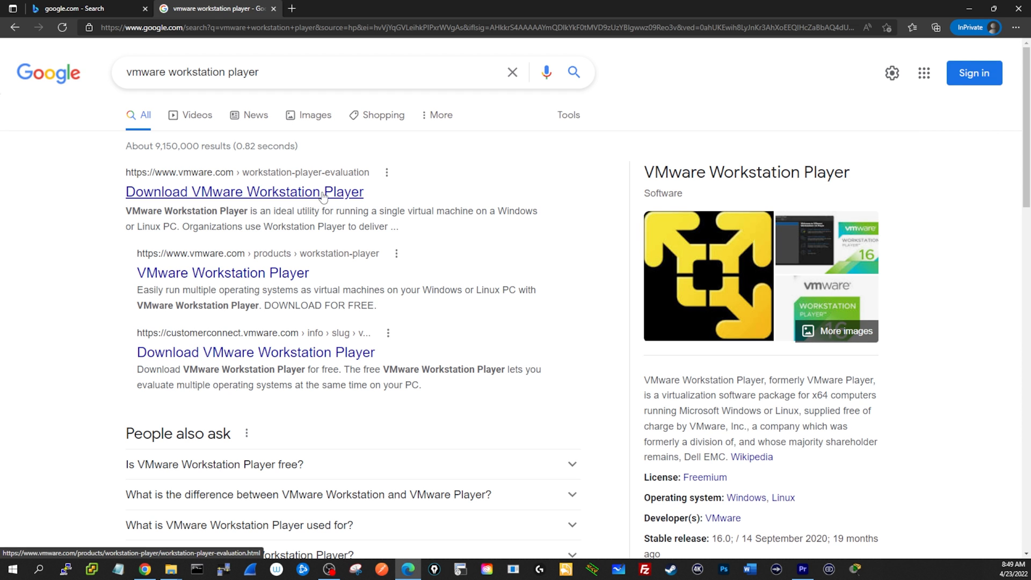
mouse_move(201, 179)
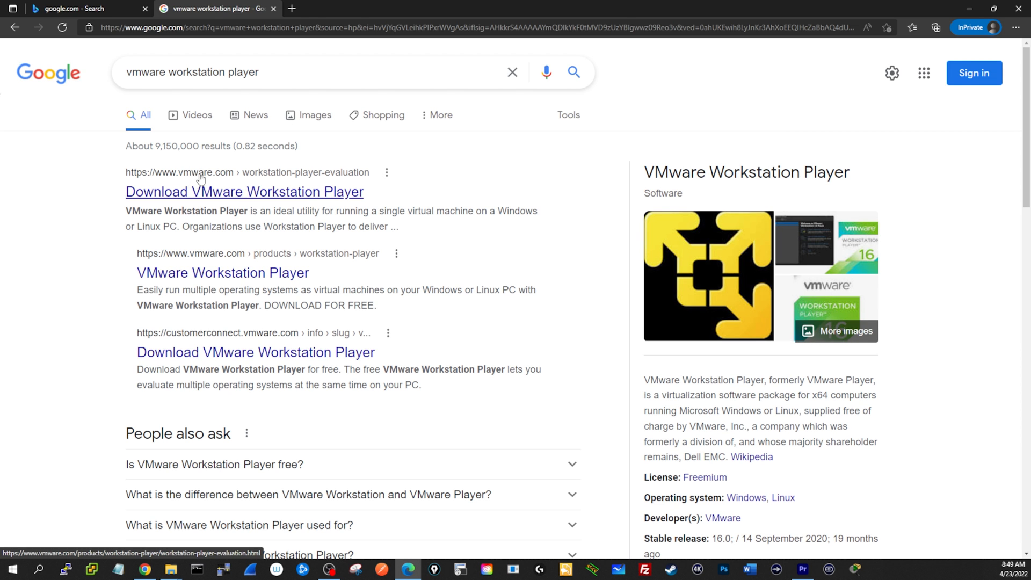
click(244, 192)
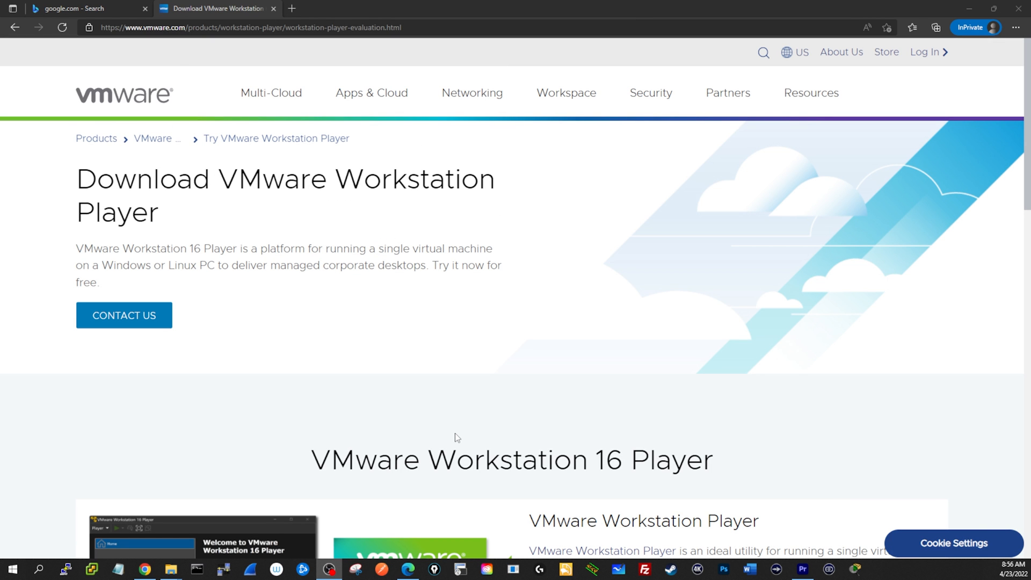
mouse_move(472, 414)
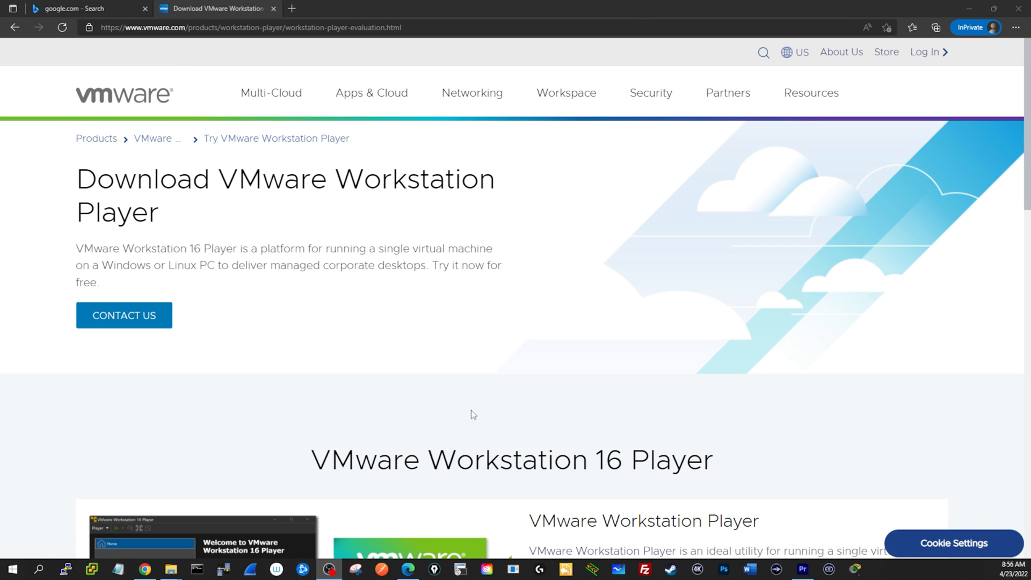
Step: Scroll down to the Workstation 16.0 Player Download Now links for Windows and Linux
scroll(down, 3)
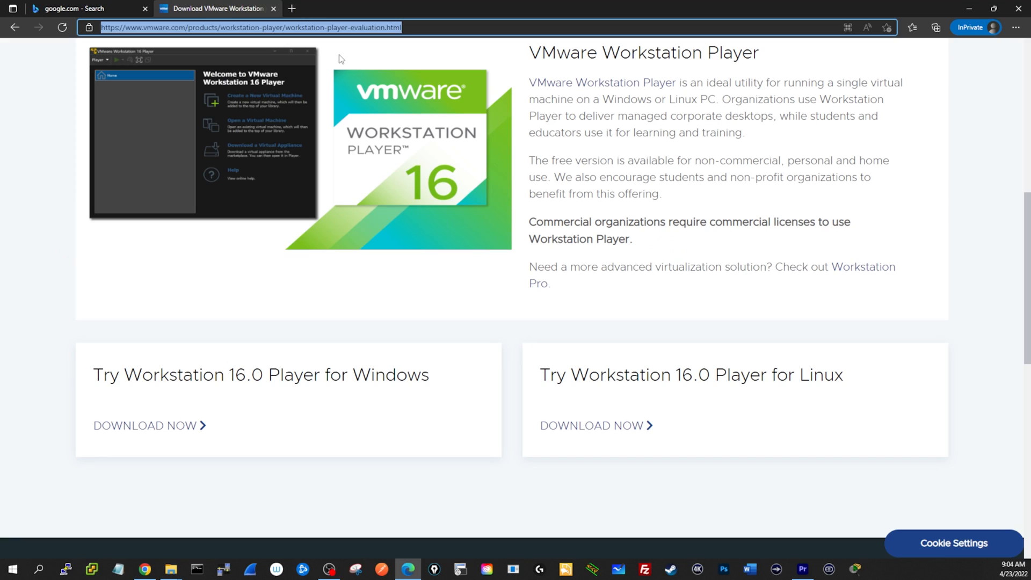
Step: Go to eve-ng.net and open its DOWNLOAD page
text(eve-)
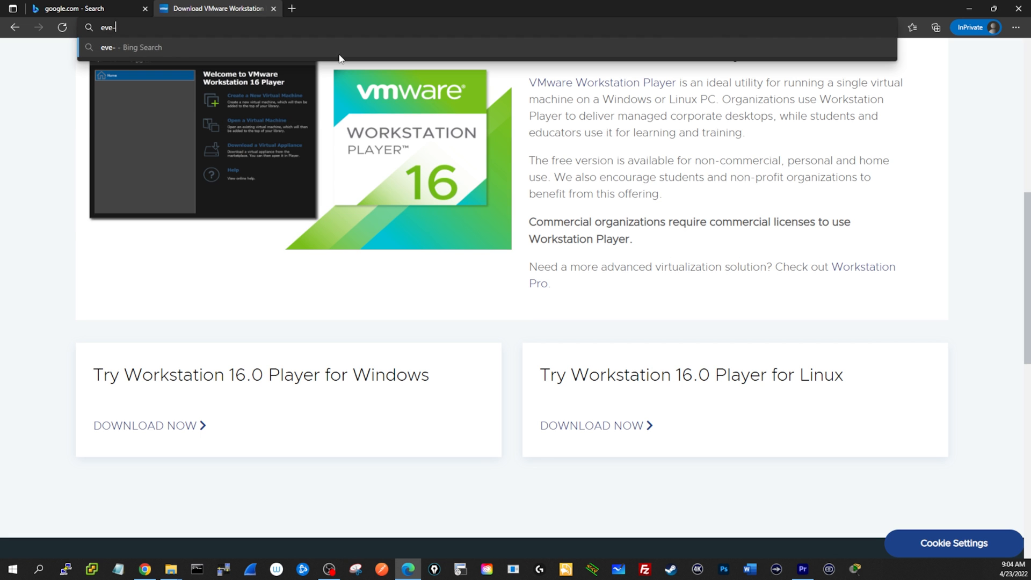
key(Enter)
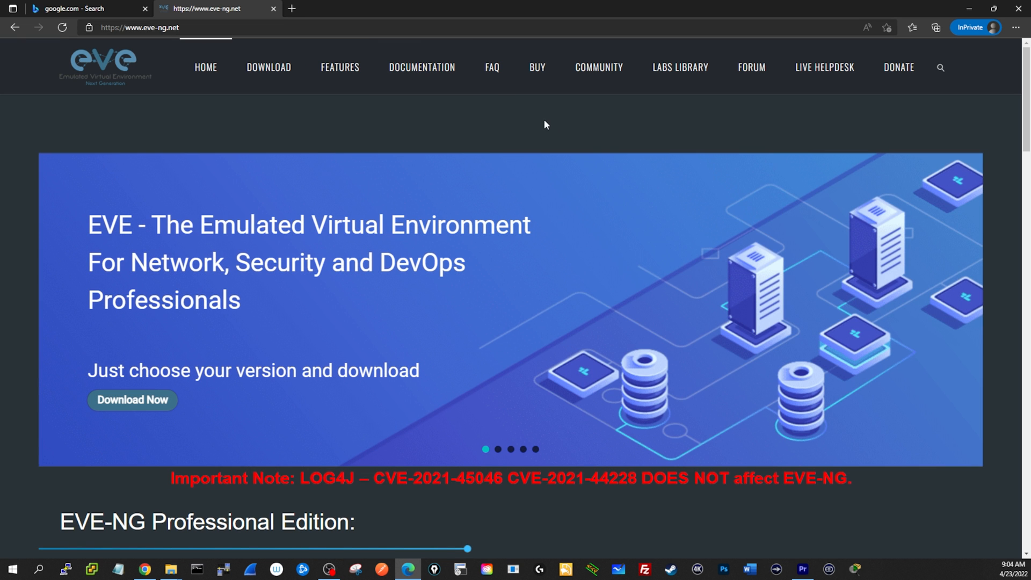
click(268, 67)
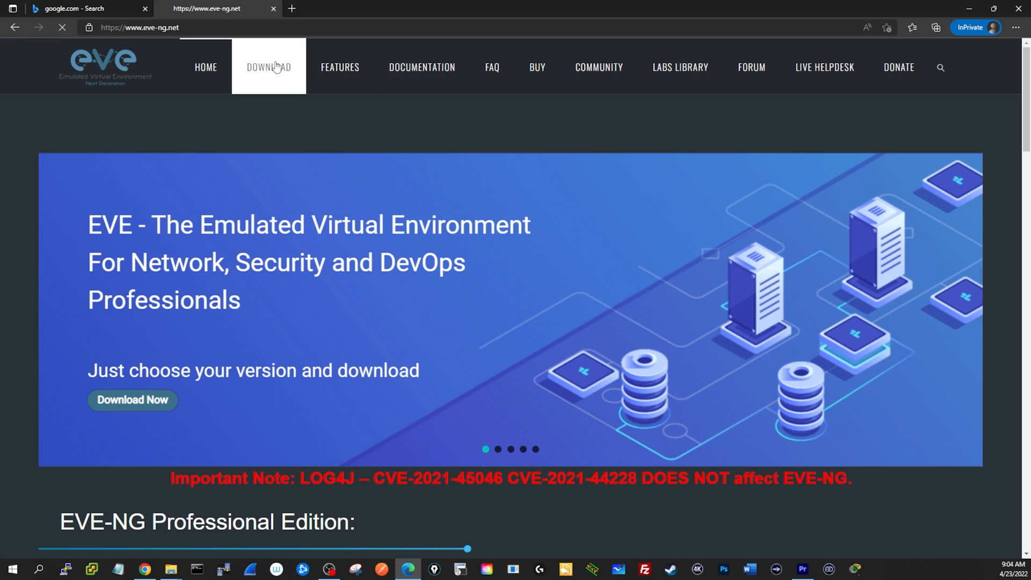
click(268, 67)
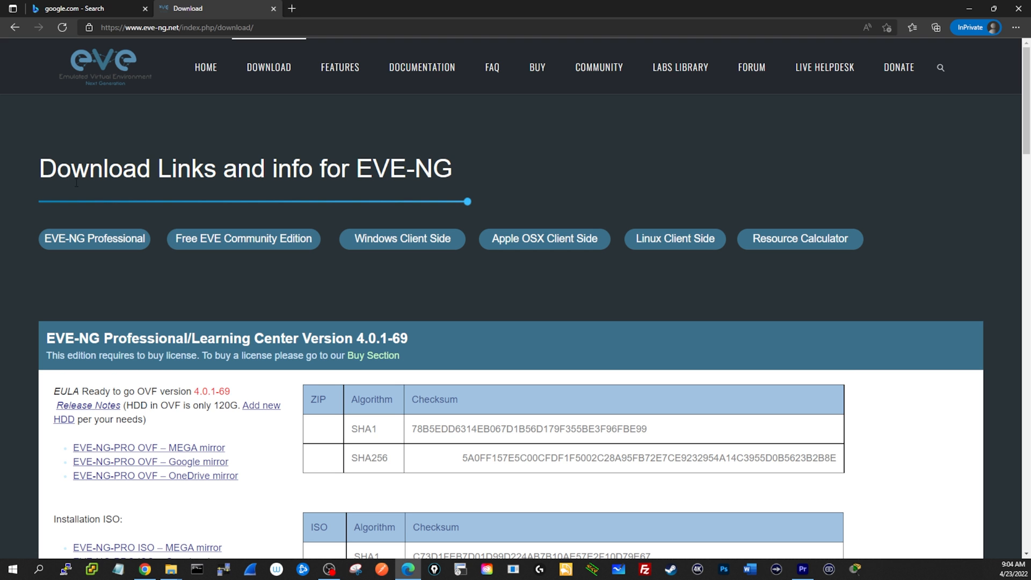
mouse_move(77, 190)
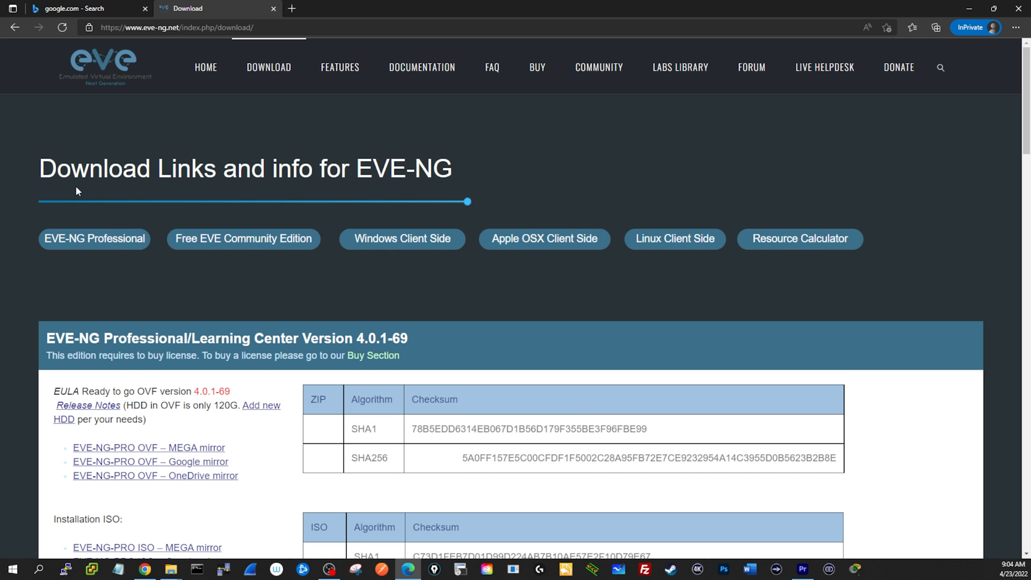
Step: Scroll down to the Free EVE Community Edition 2.0.3-112 OVF and ISO mirrors
scroll(down, 3)
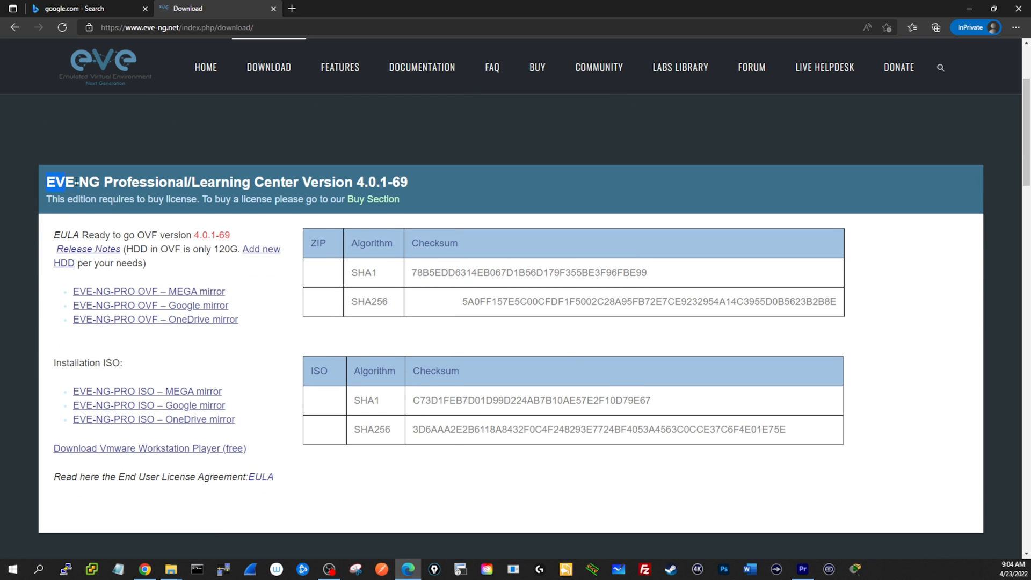
drag(62, 183, 302, 182)
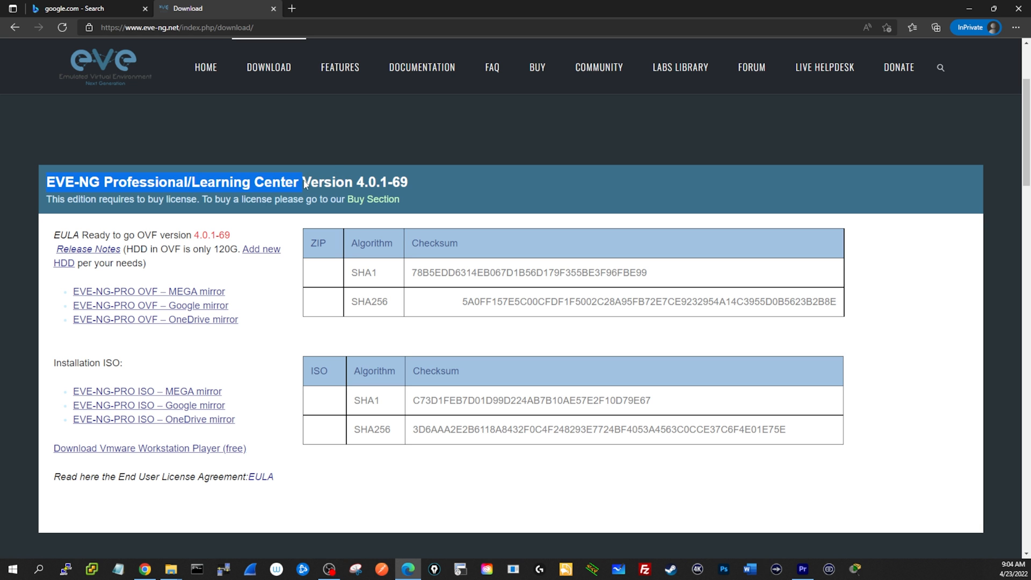
scroll(down, 3)
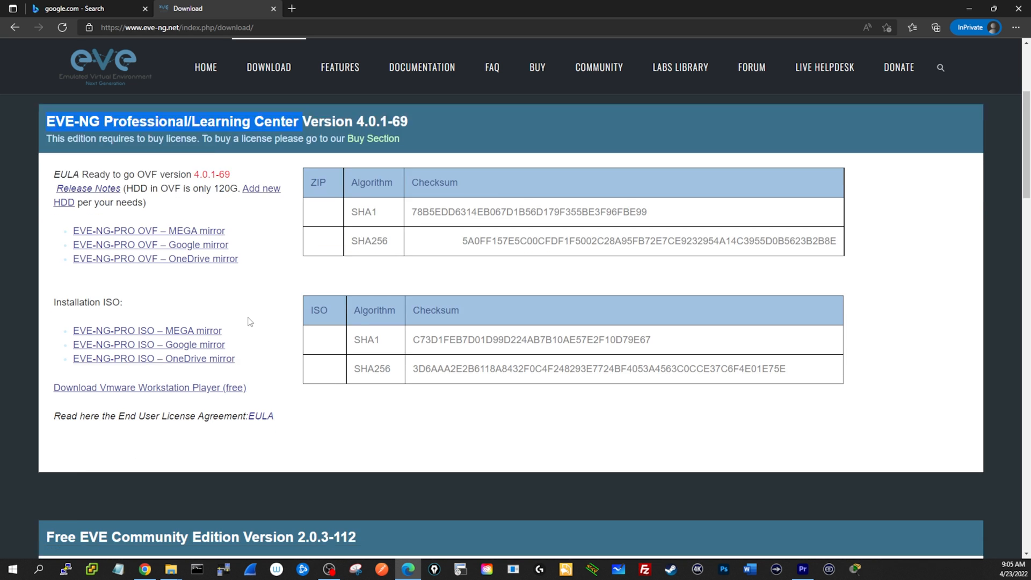
scroll(down, 3)
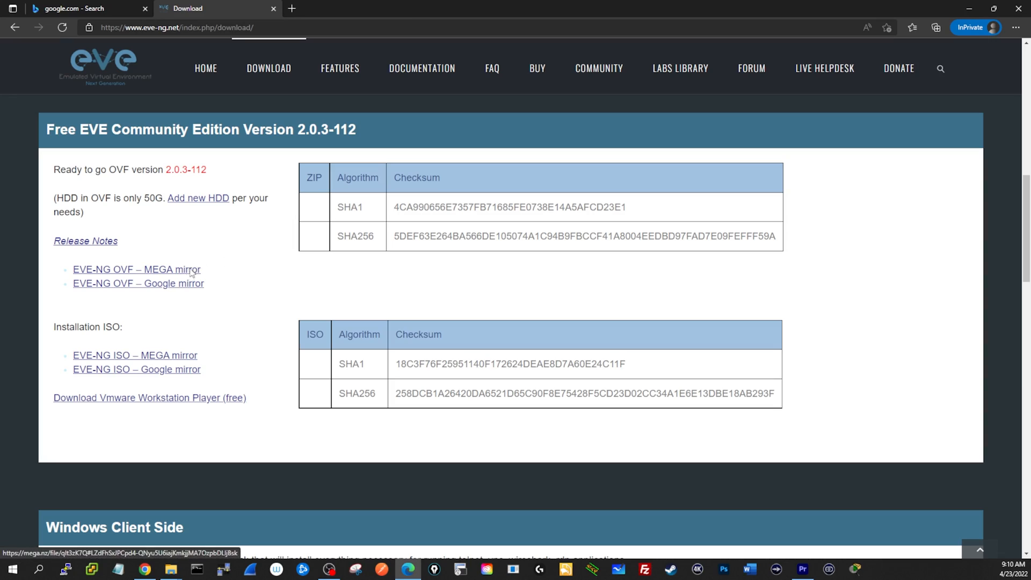
Step: Open the EVE-NG OVF MEGA mirror and download EVE-COMM-VM-112.zip
click(136, 269)
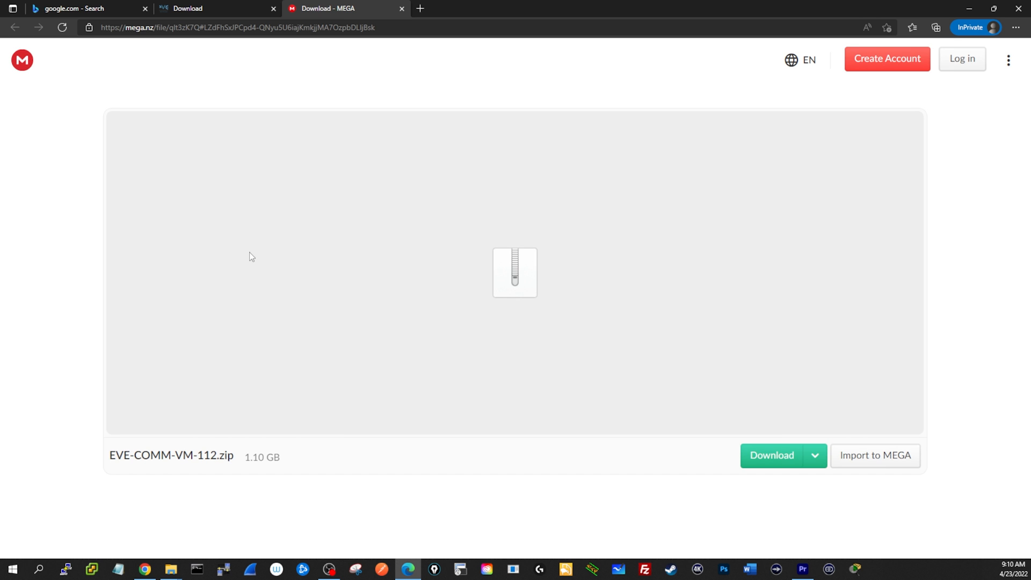
click(770, 455)
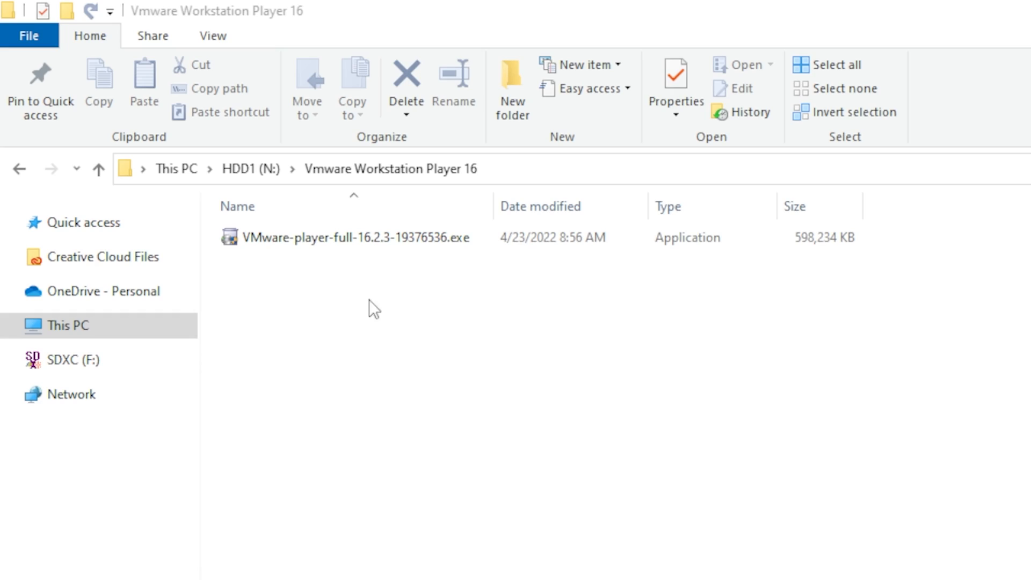
mouse_move(348, 264)
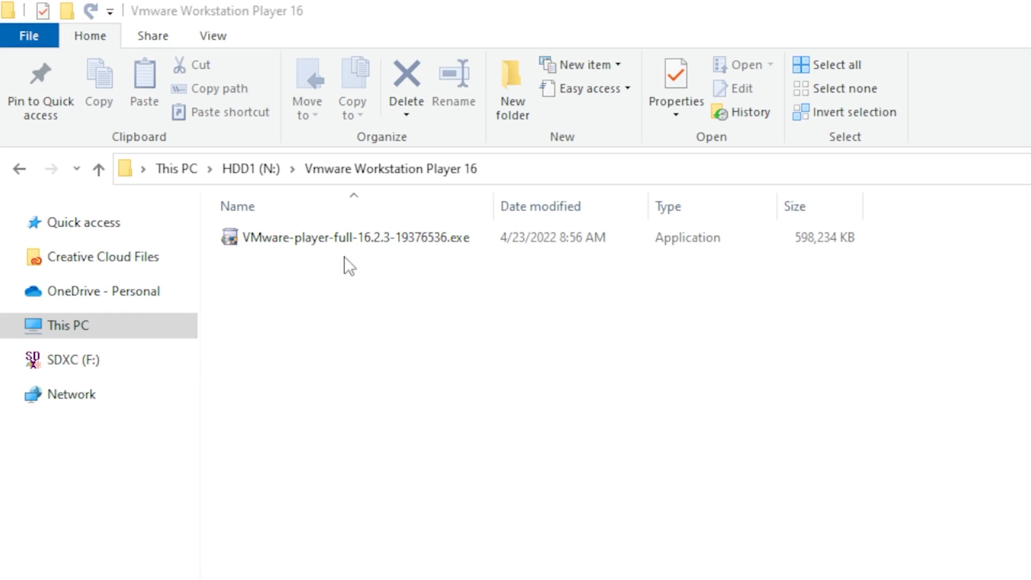
Step: Launch the VMware Player installer and accept the license agreement
click(343, 238)
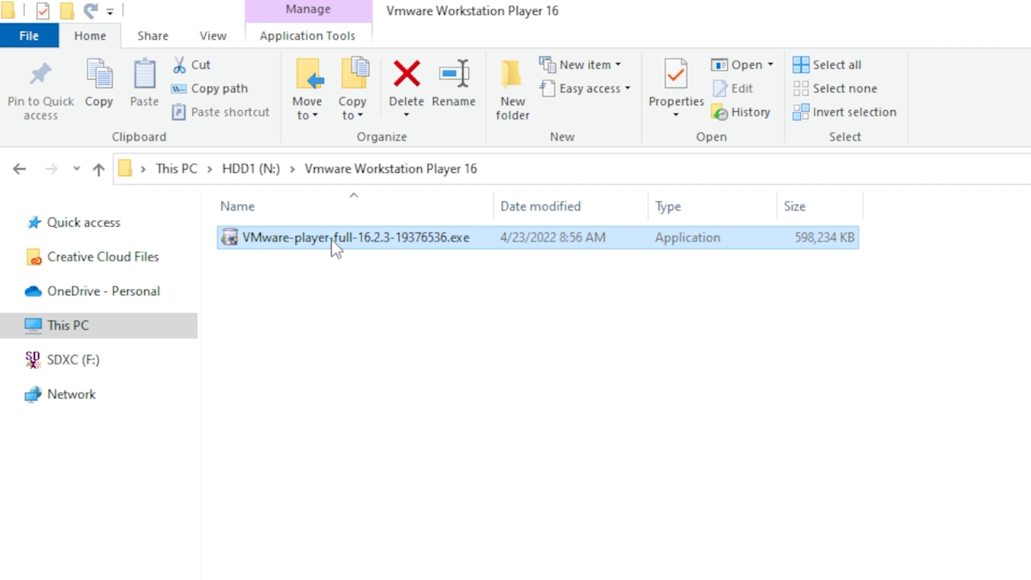
double_click(347, 237)
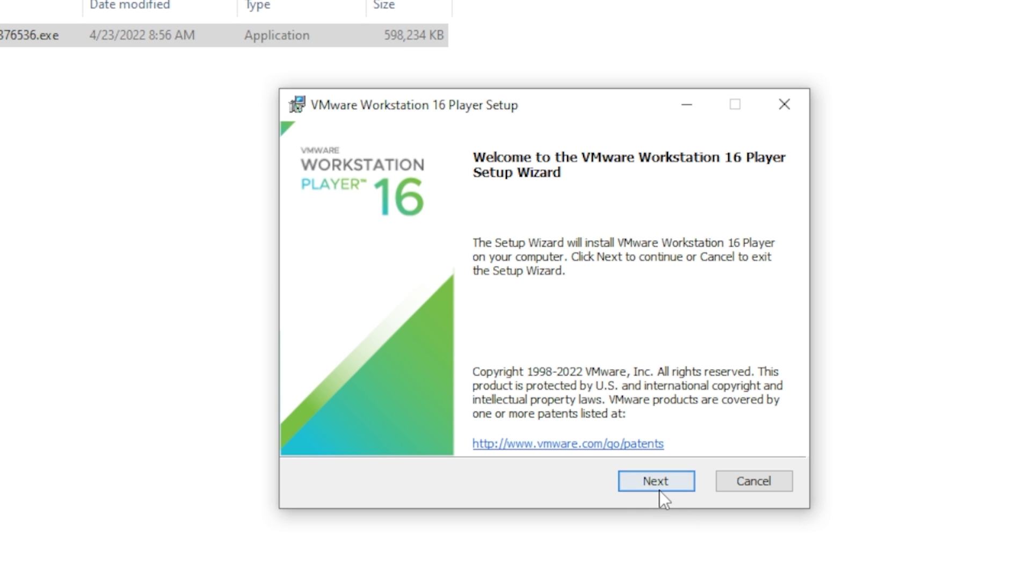
click(656, 481)
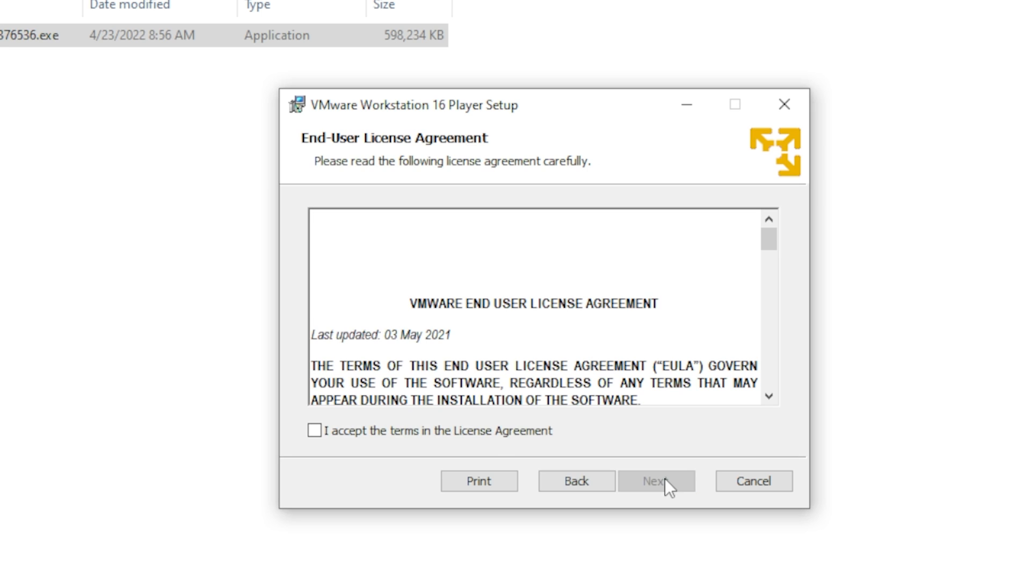
click(314, 431)
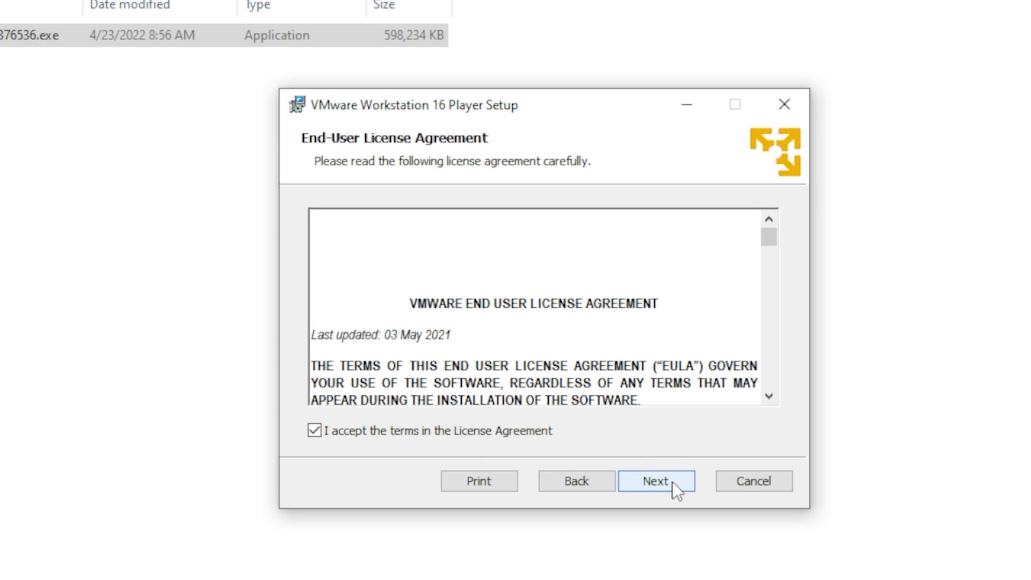
click(656, 480)
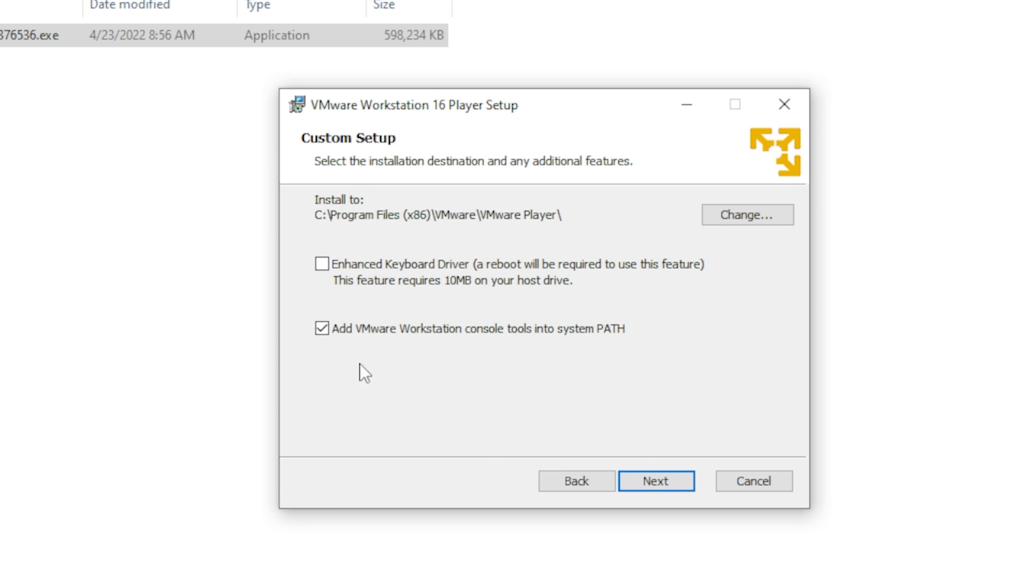
mouse_move(492, 353)
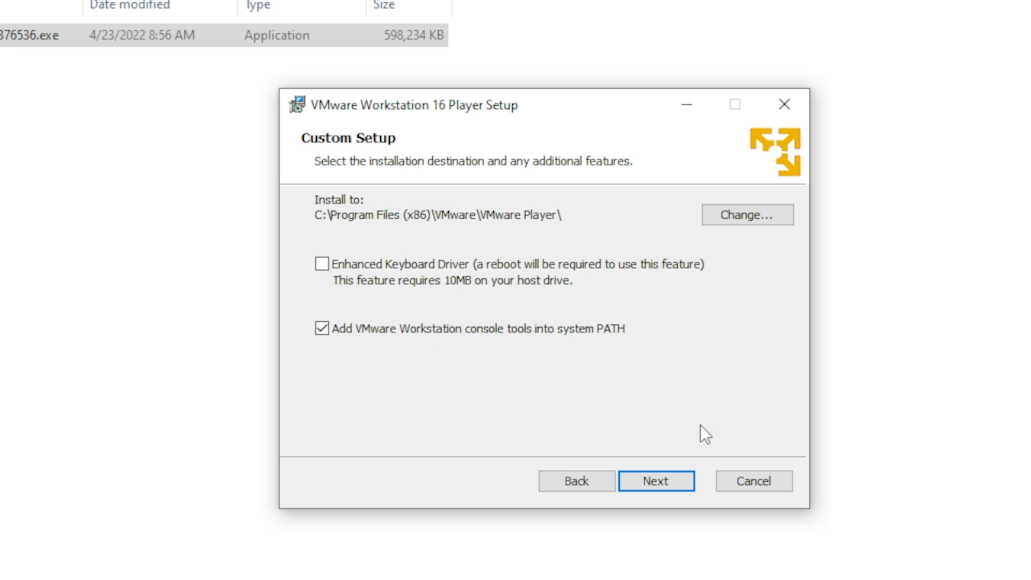
Step: Keep default setup options and both Desktop and Start Menu shortcuts, then install
click(656, 481)
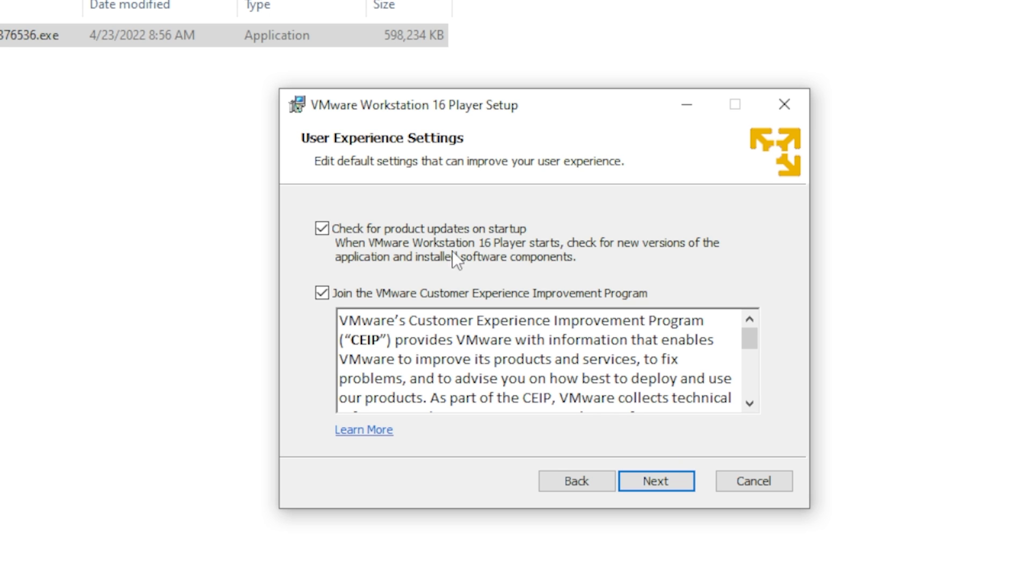
mouse_move(478, 240)
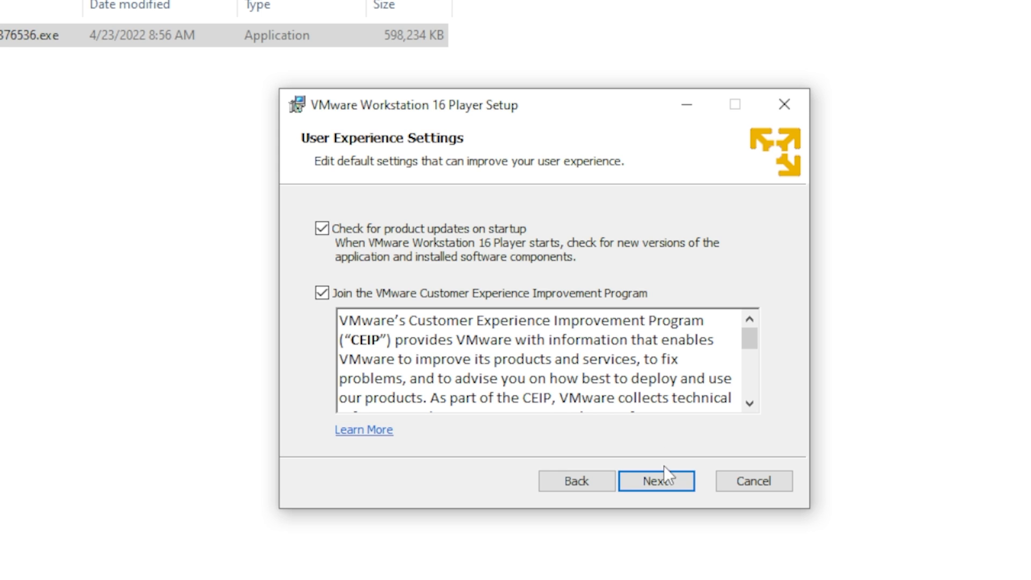
click(656, 481)
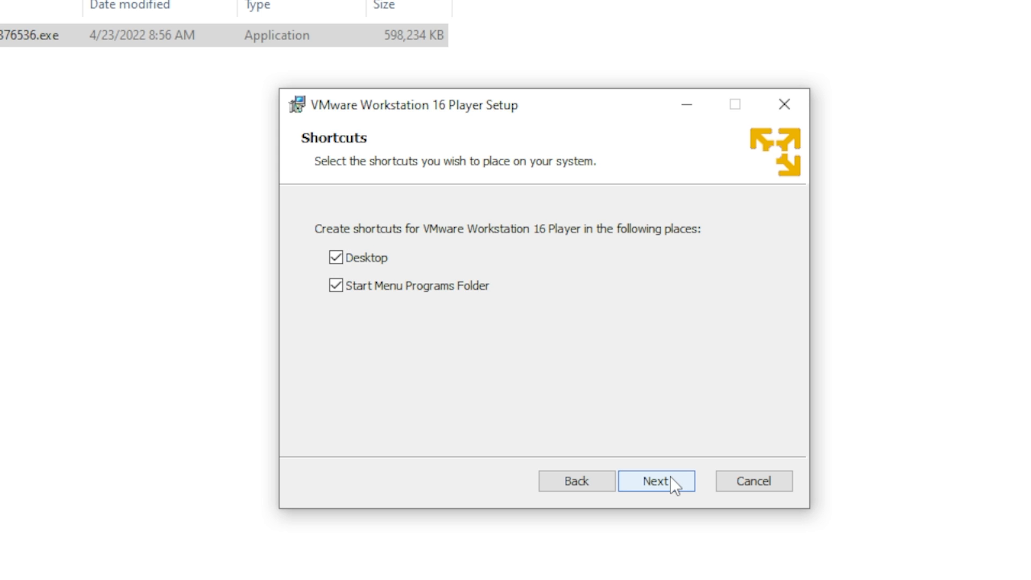
click(656, 481)
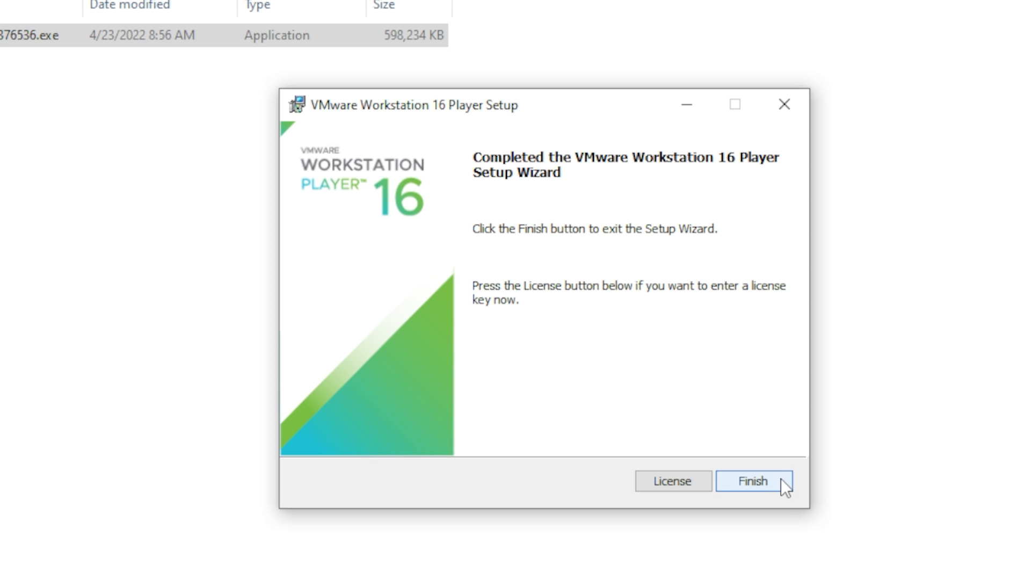
Step: Finish the completed installer, bringing up the system restart prompt
click(753, 480)
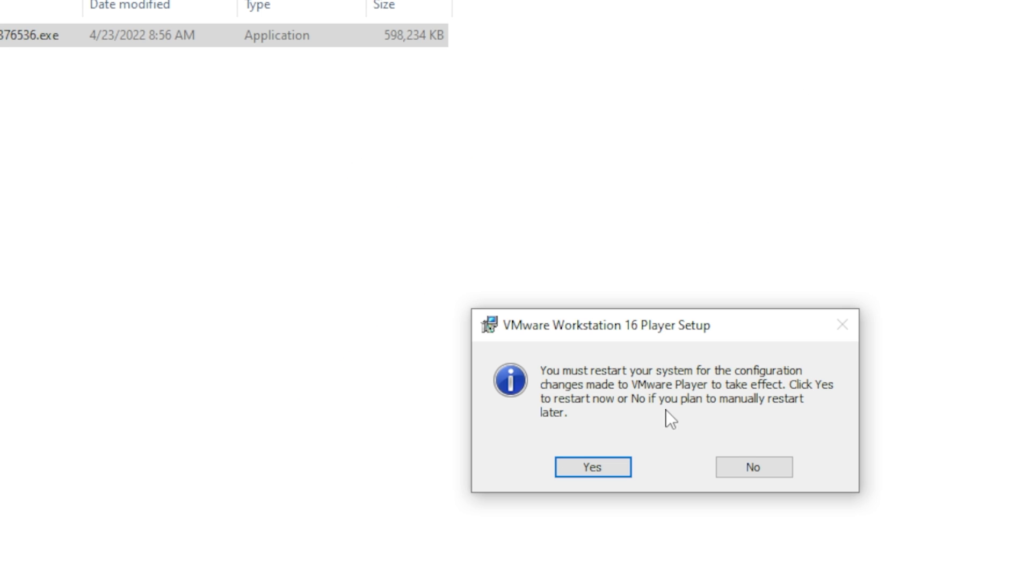
mouse_move(707, 401)
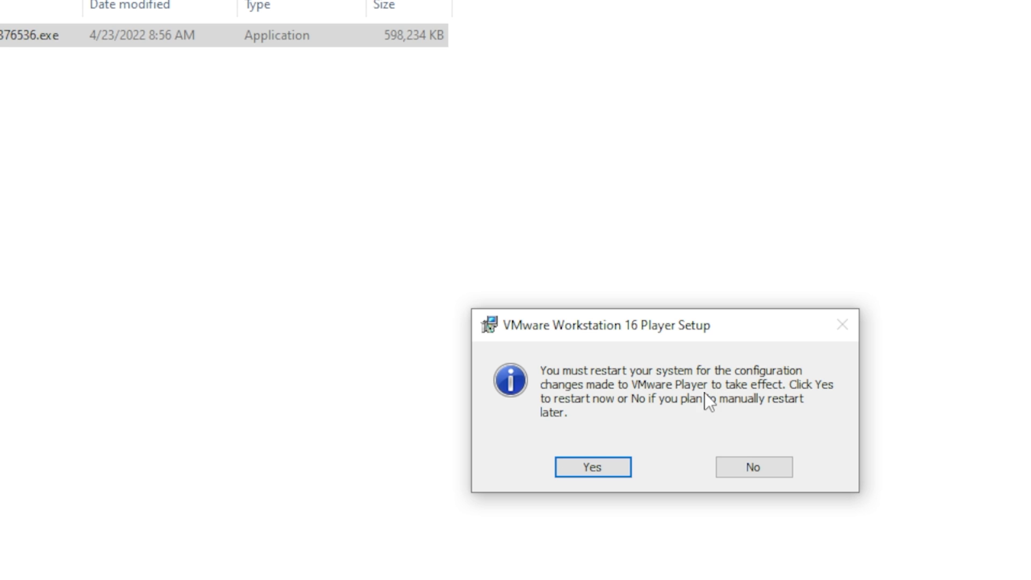
mouse_move(666, 413)
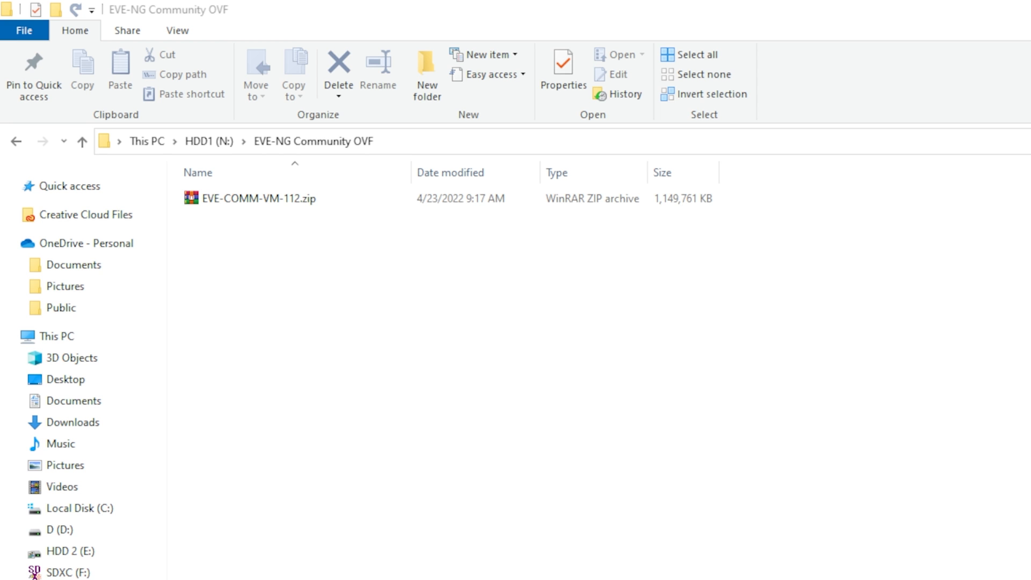
Step: Extract EVE-COMM-VM-112.zip to an EVE-COMM-VM-112 folder via the context menu
right_click(254, 198)
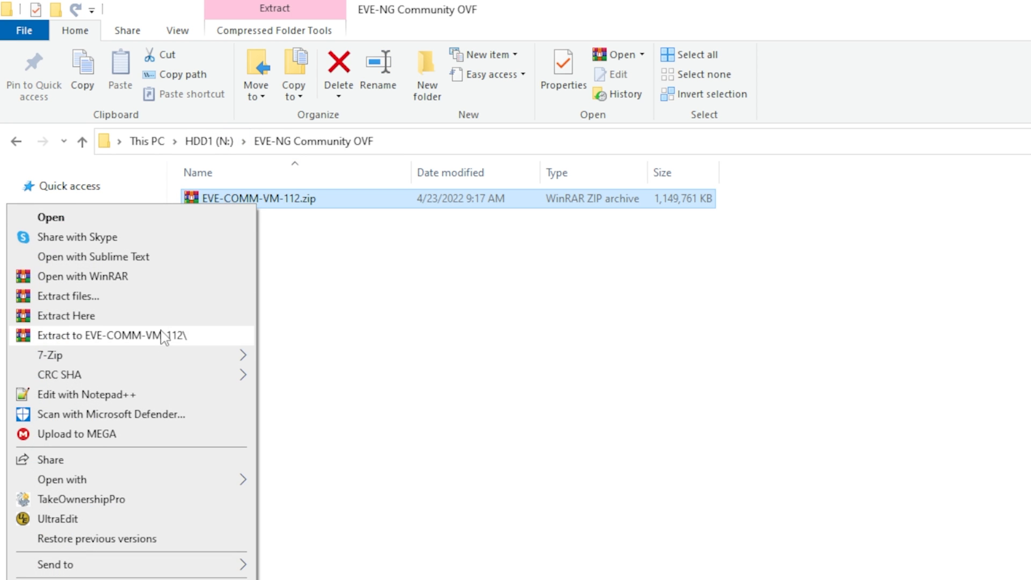
click(111, 335)
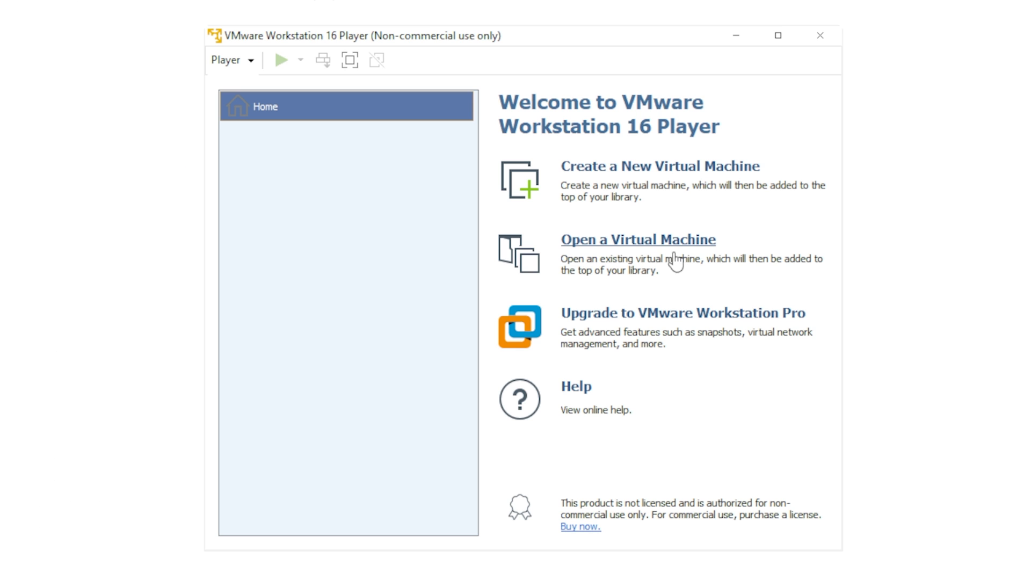
mouse_move(625, 258)
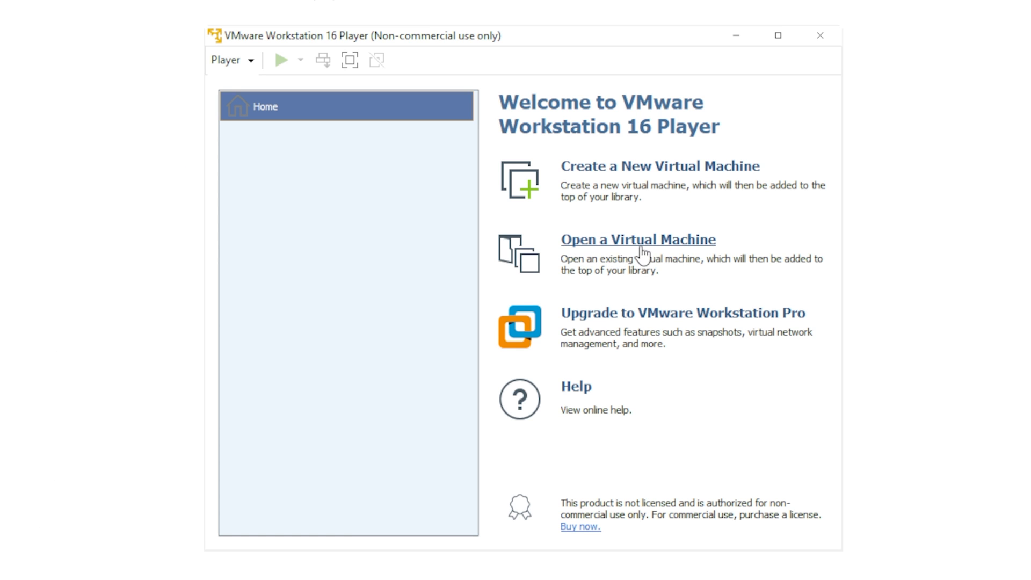
Step: Open EVE-COMM-VM.ovf from the EVE-COMM-VM-112 folder as a virtual machine
click(638, 240)
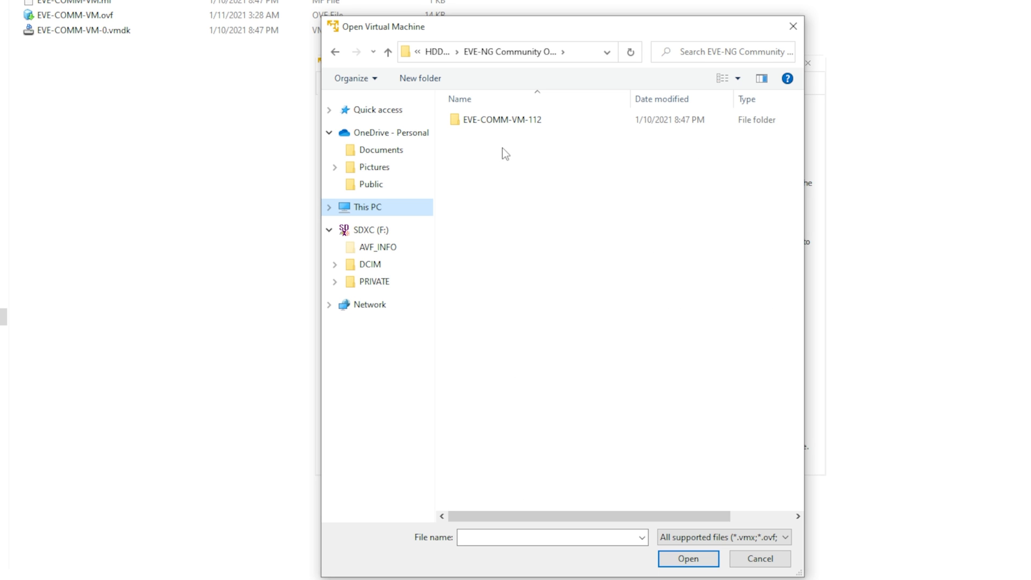
double_click(502, 119)
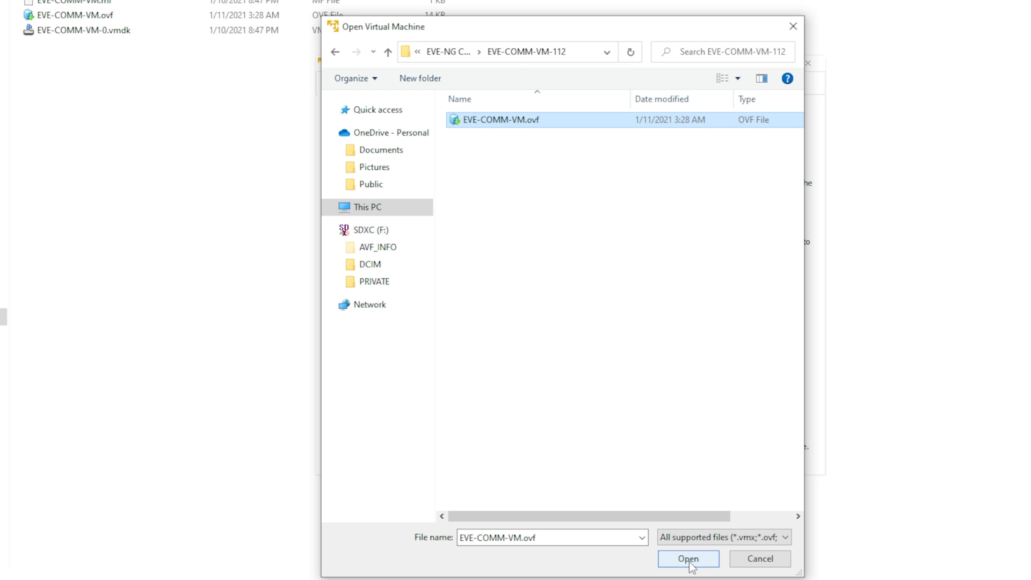
click(687, 558)
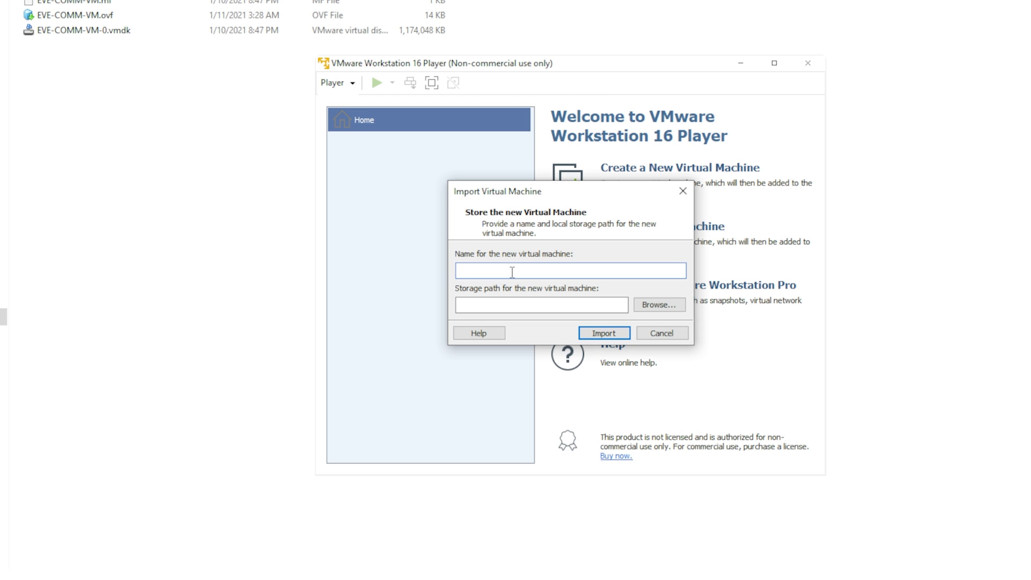
Step: Import the appliance under the name 'EVE-NG Community Edition' with the default storage path
text(EVE-NG Community E)
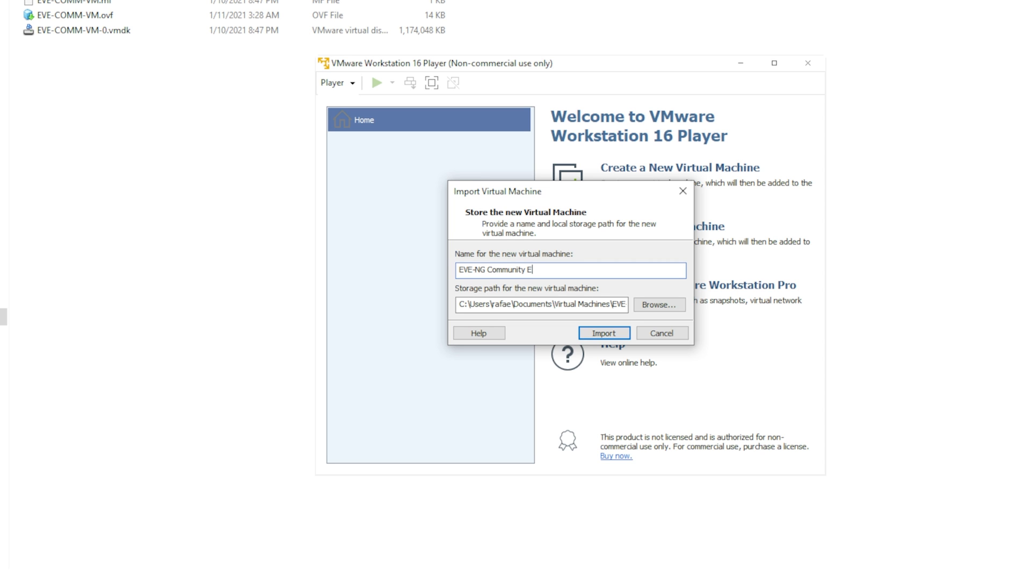
text(dition)
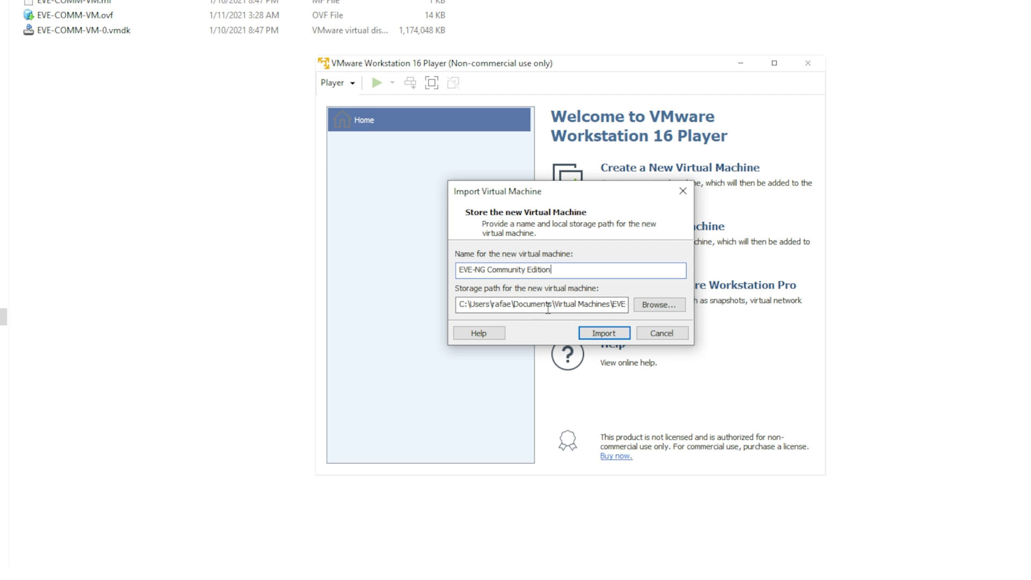
click(602, 333)
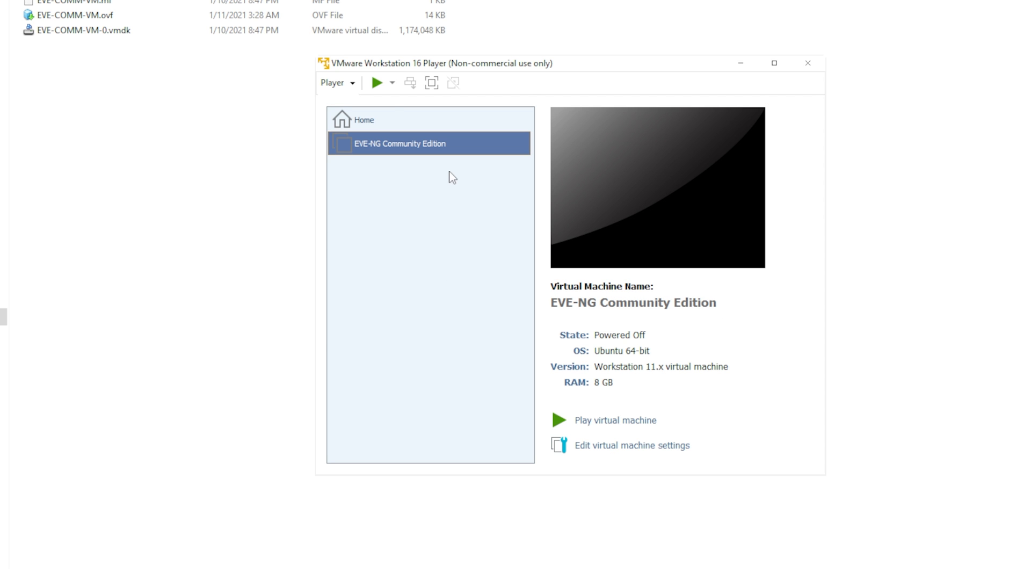
mouse_move(432, 161)
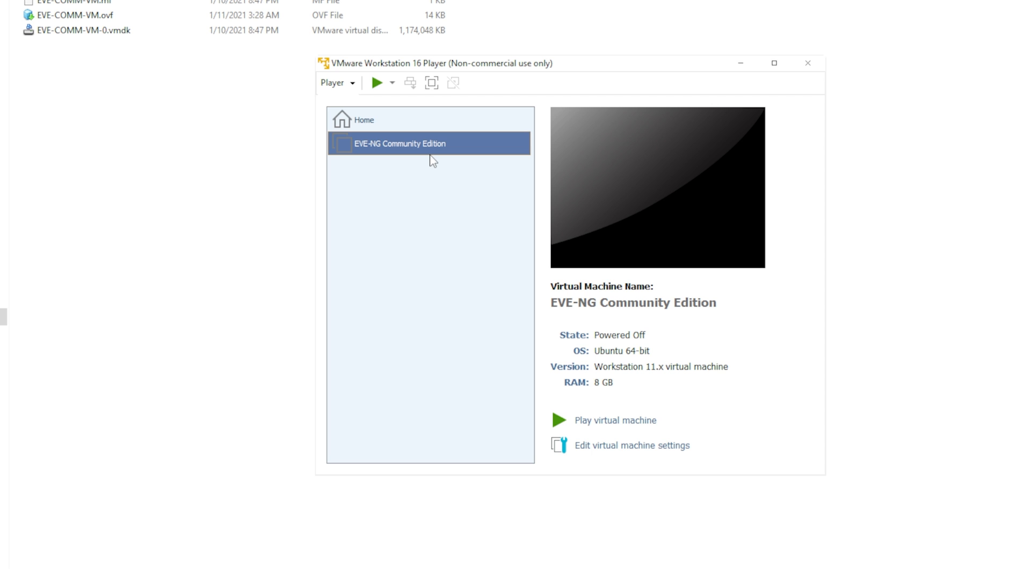
mouse_move(619, 359)
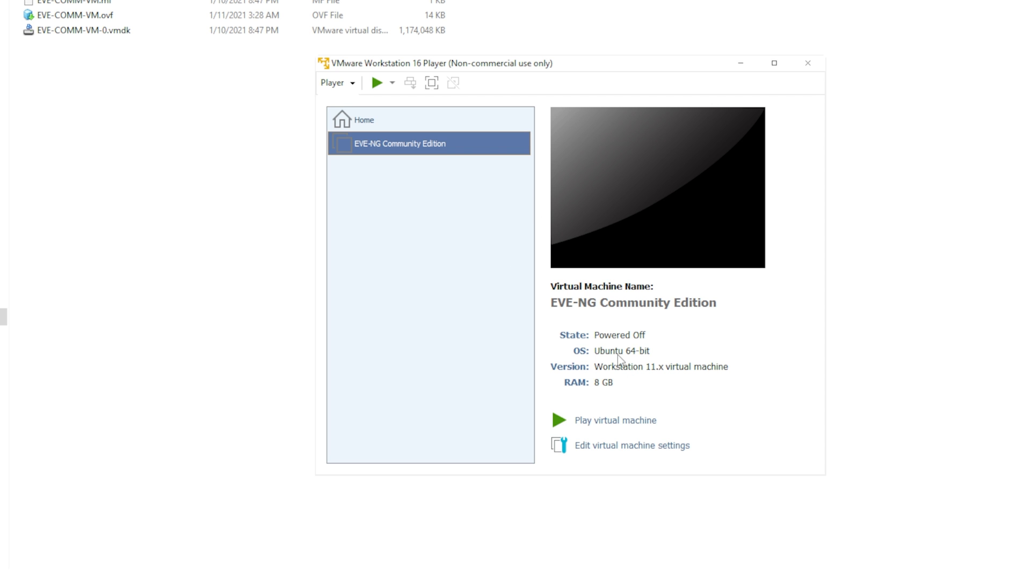
mouse_move(650, 339)
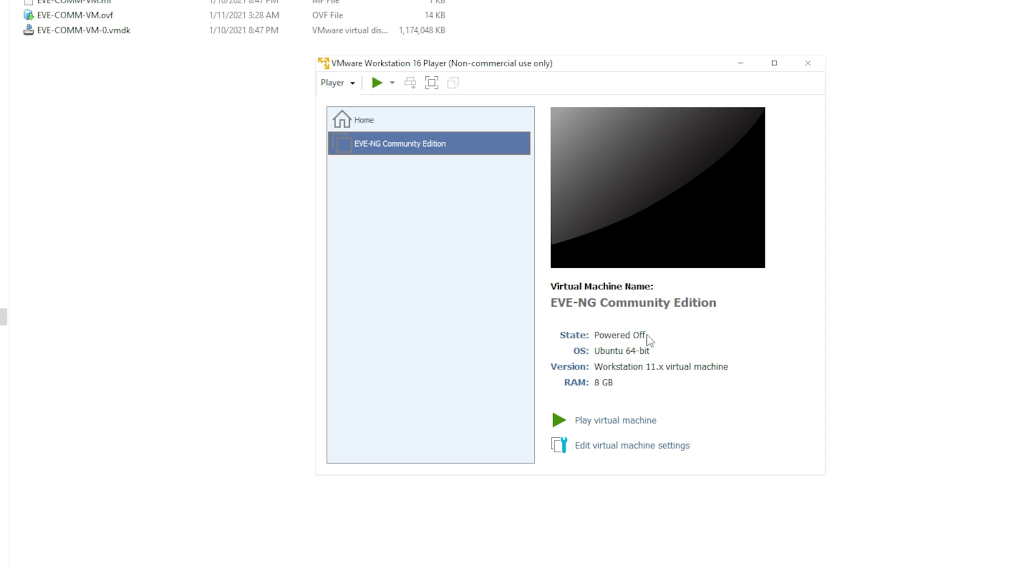
mouse_move(651, 347)
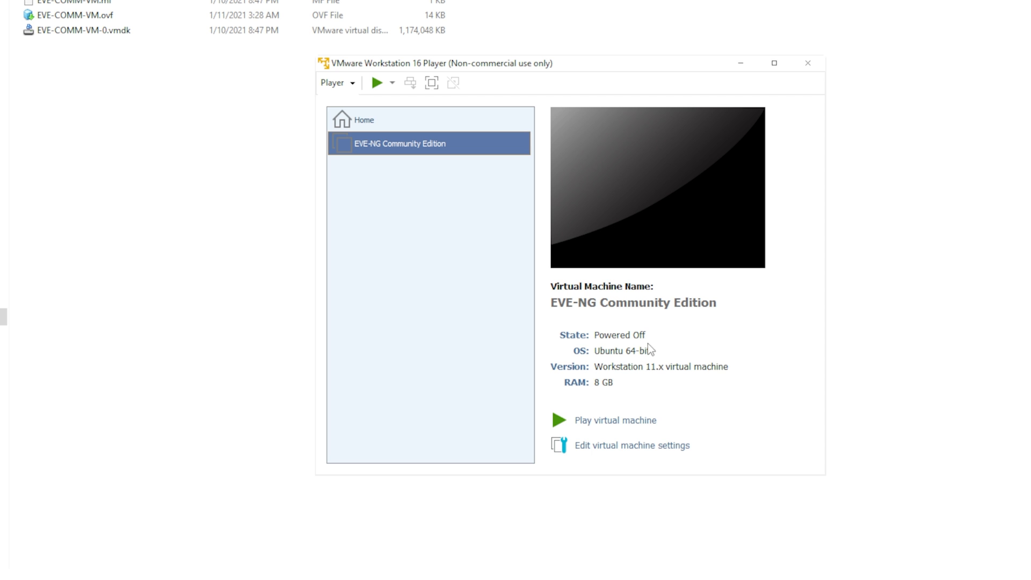
mouse_move(662, 350)
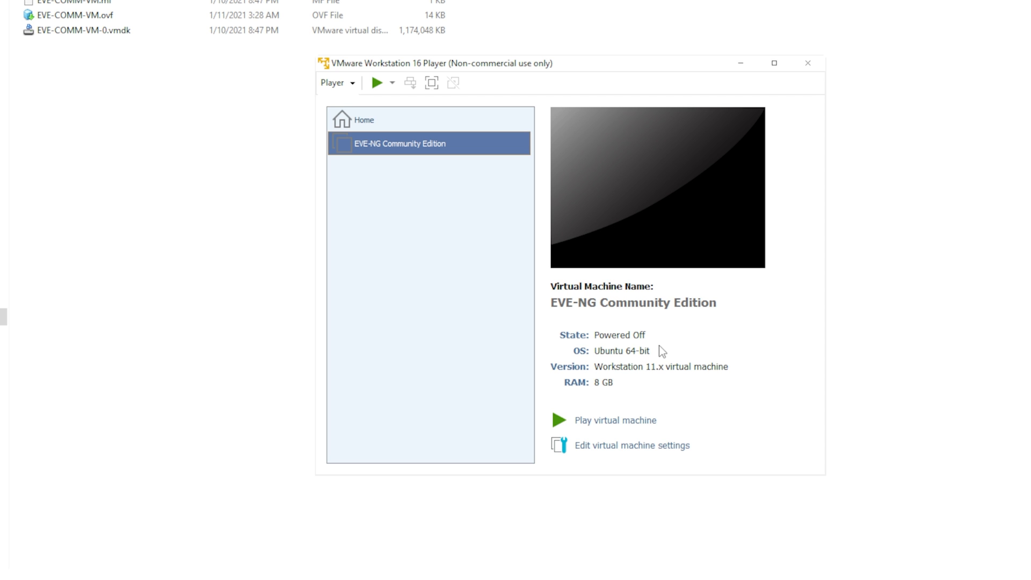
mouse_move(616, 361)
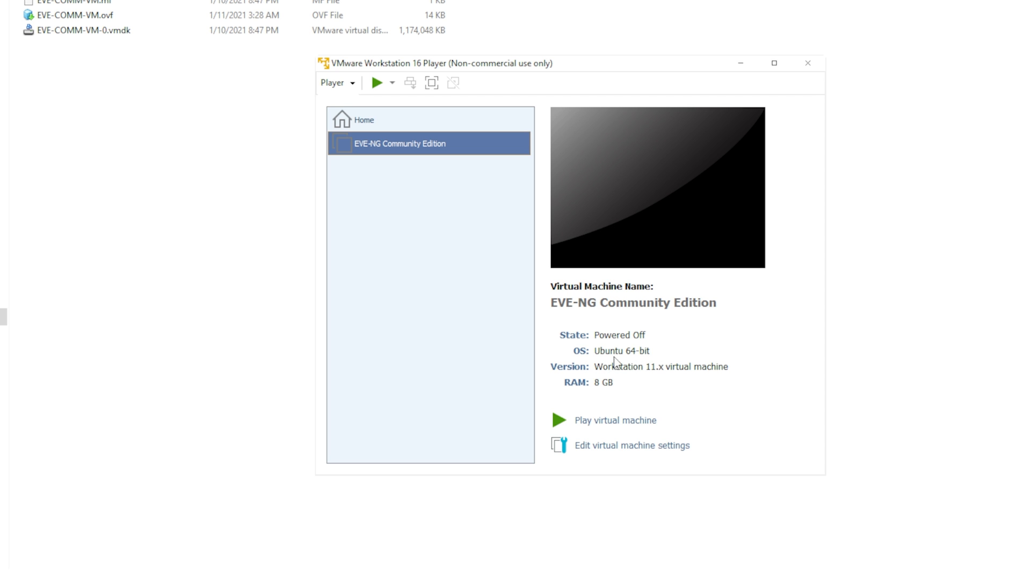
mouse_move(635, 391)
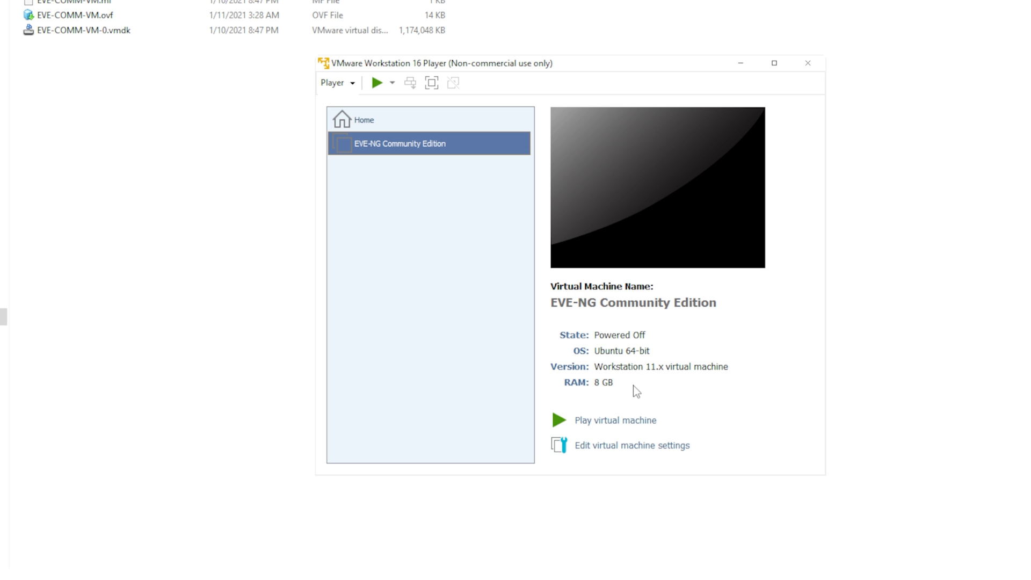
mouse_move(610, 388)
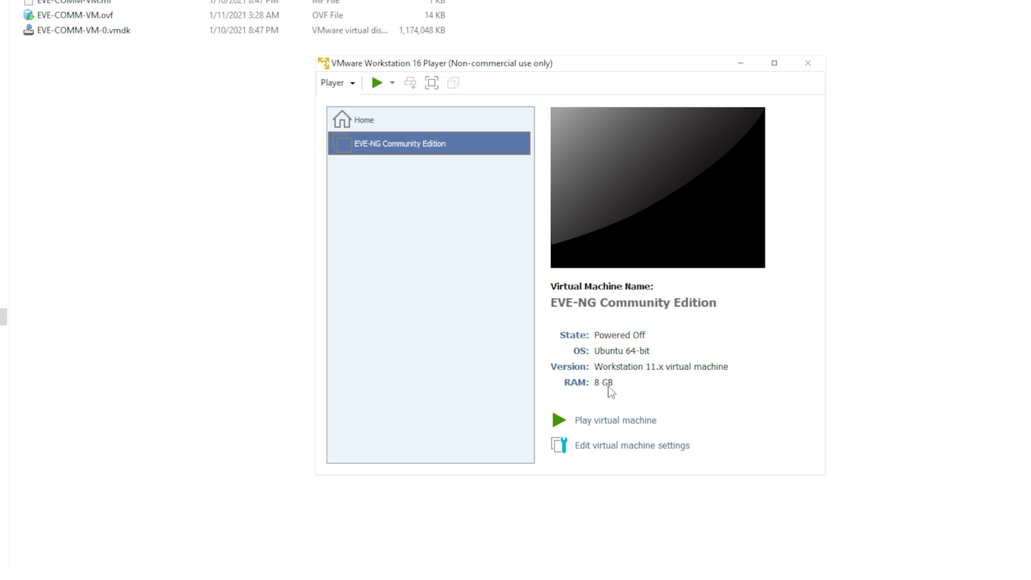
mouse_move(593, 393)
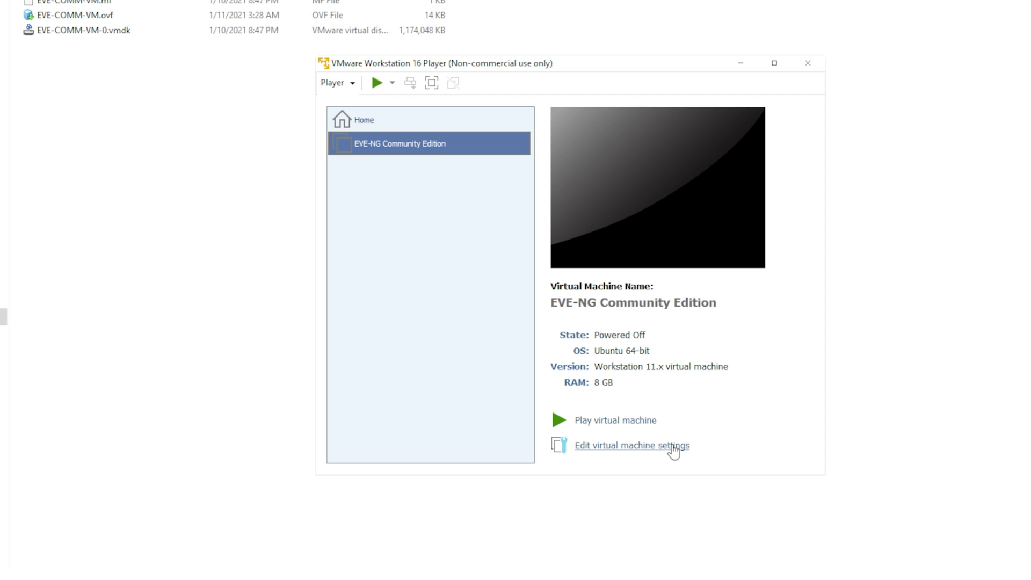
mouse_move(648, 457)
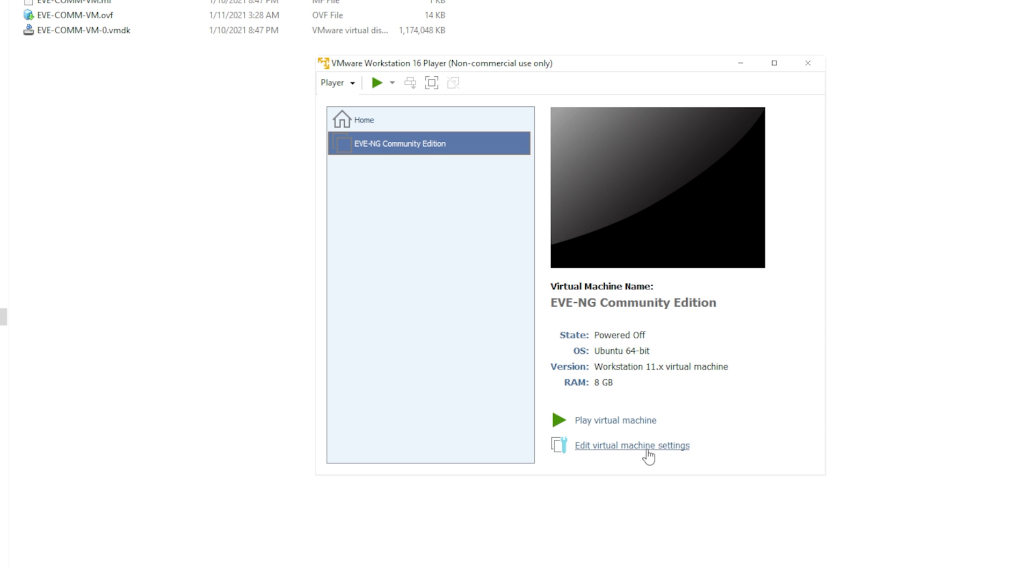
Step: Open Edit virtual machine settings for EVE-NG Community Edition, showing 8192 MB memory
click(631, 445)
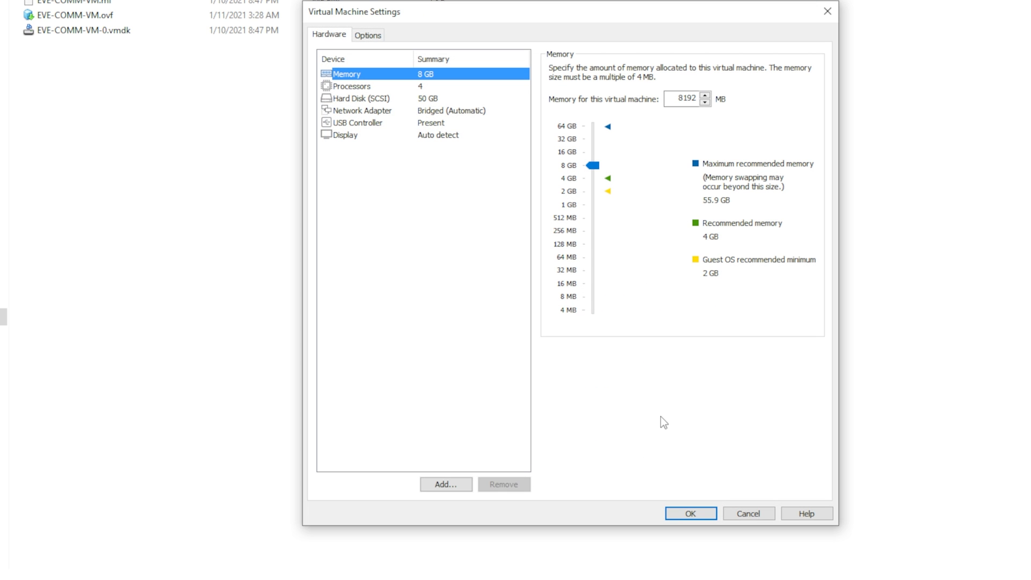
mouse_move(429, 105)
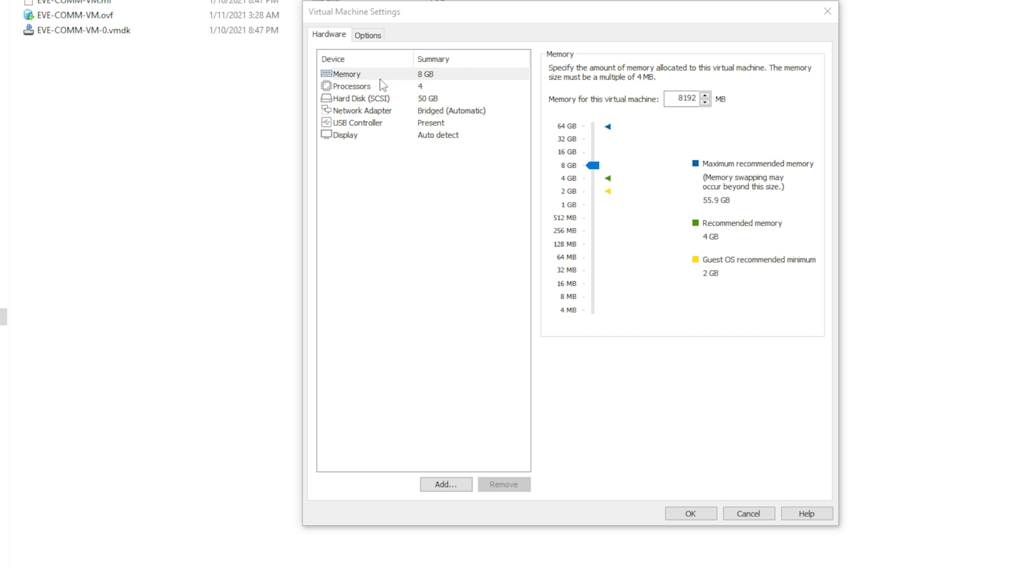
Step: Show the EVE-NG VM's processor settings with 4 cores and VT-x/EPT or AMD-V/RVI enabled
click(352, 86)
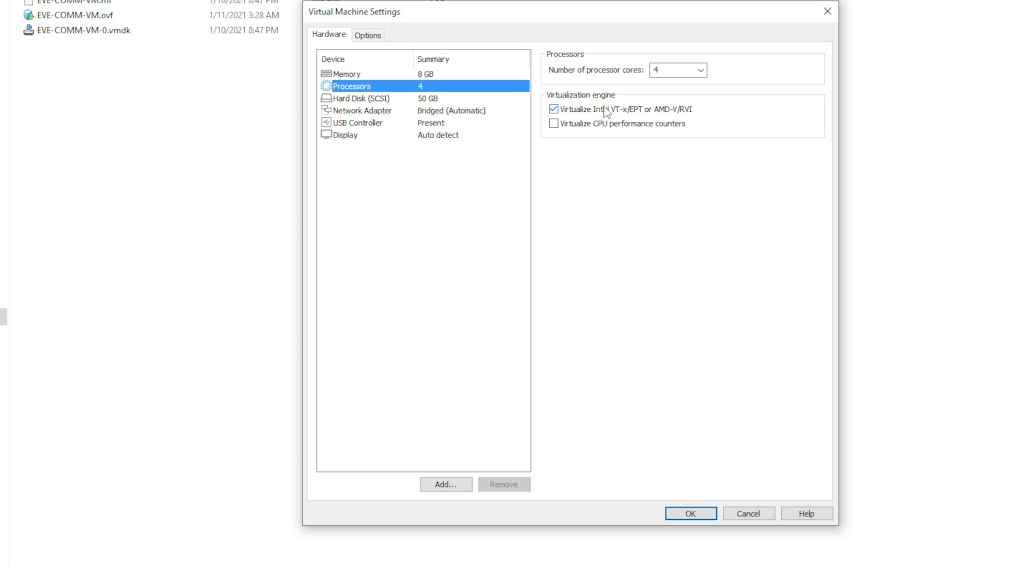
mouse_move(598, 117)
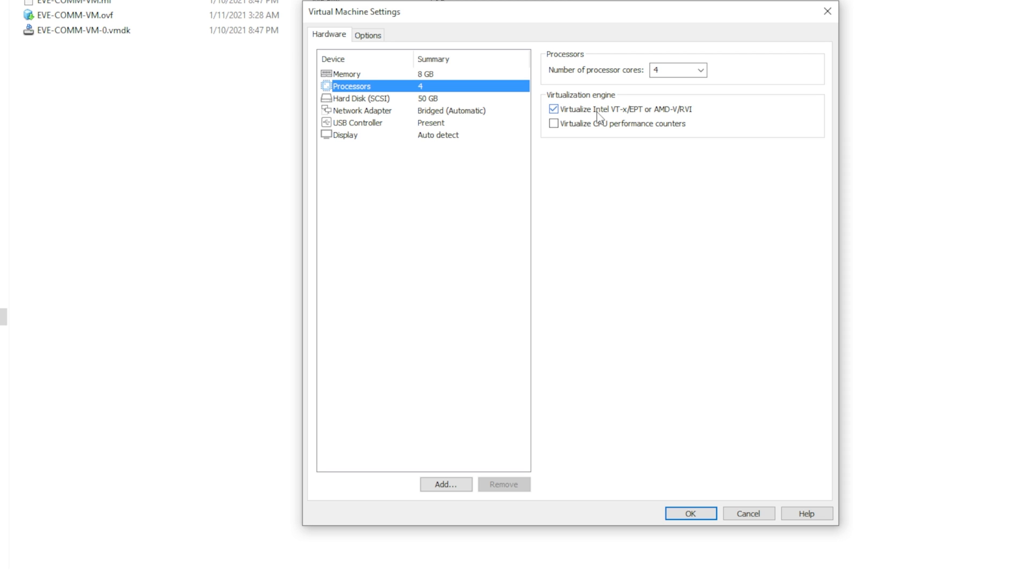
mouse_move(616, 117)
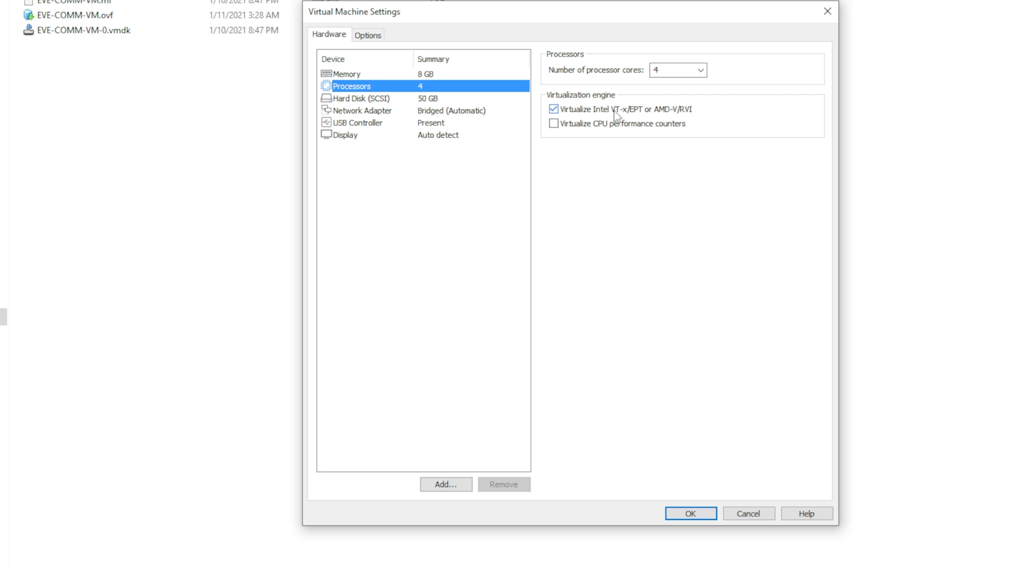
mouse_move(616, 116)
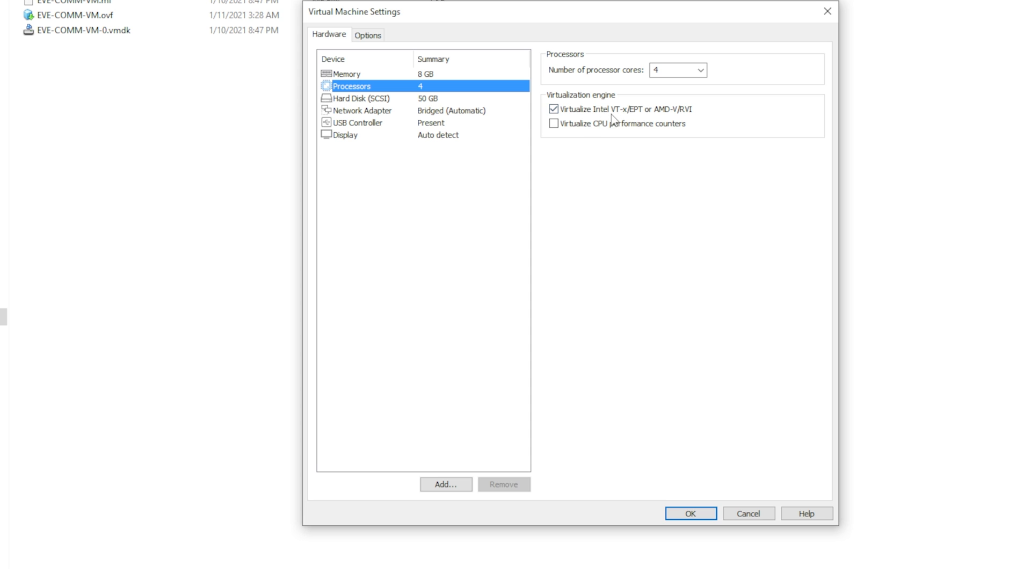
Step: Close Virtual Machine Settings and power on EVE-NG Community Edition
click(689, 513)
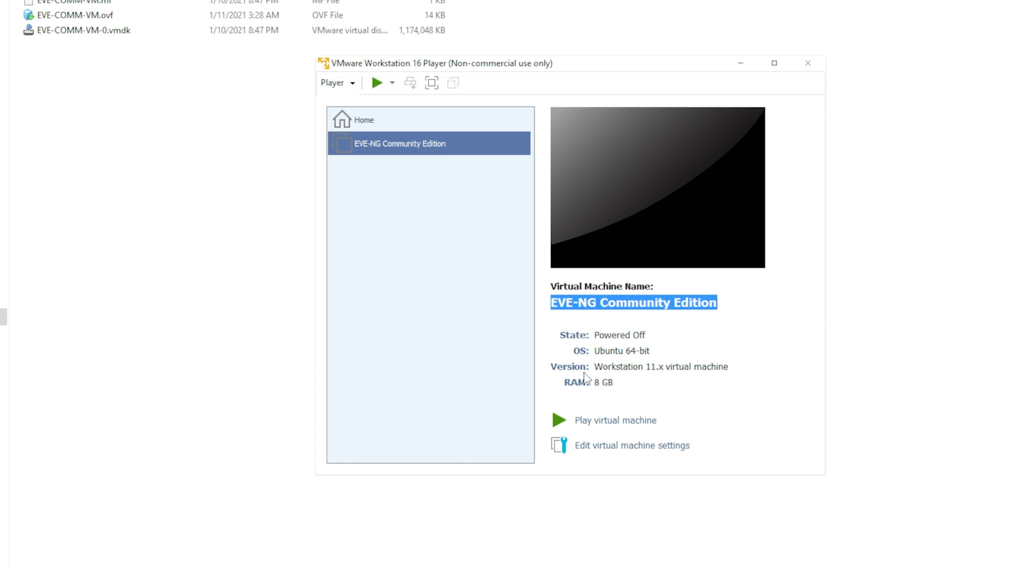
mouse_move(458, 152)
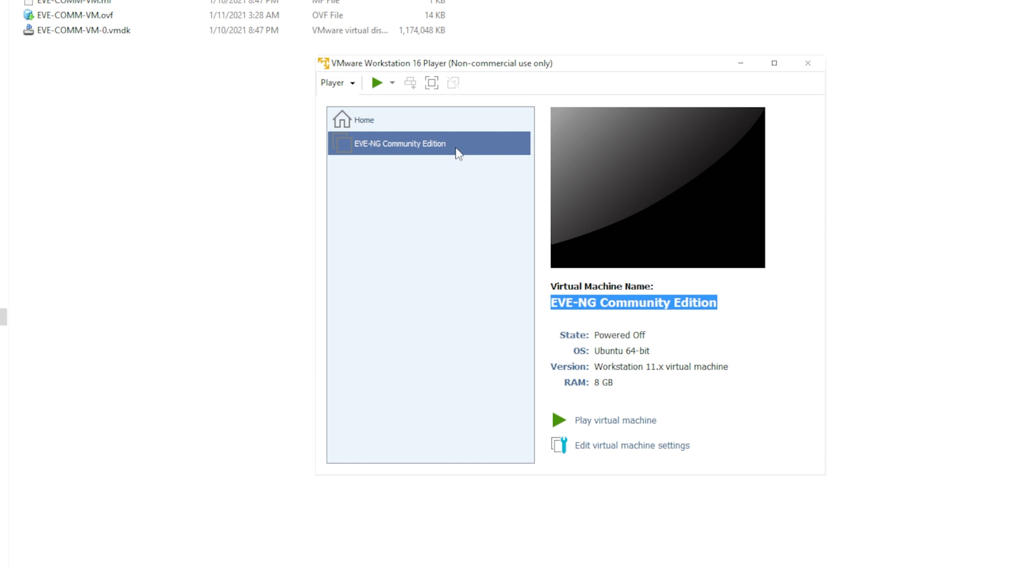
click(558, 420)
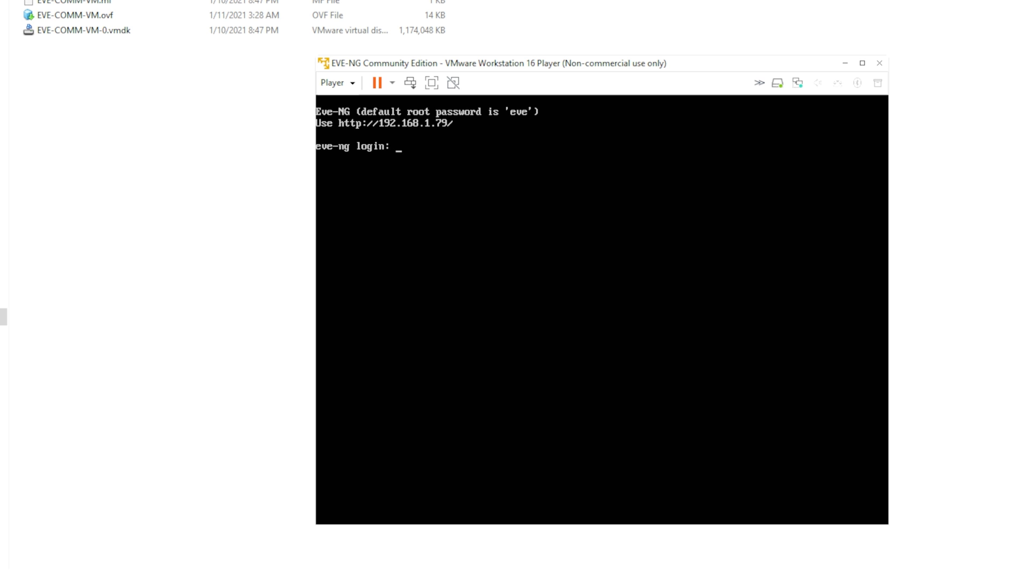
Step: Log in as root, confirm the root password, accept hostname eve-ng and domain example.com
text(ro)
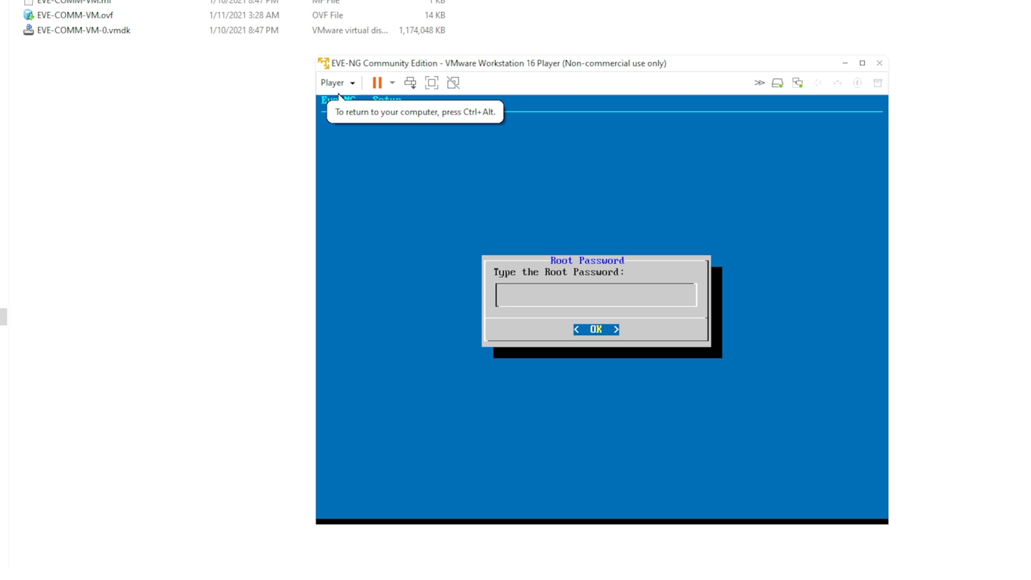
mouse_move(618, 60)
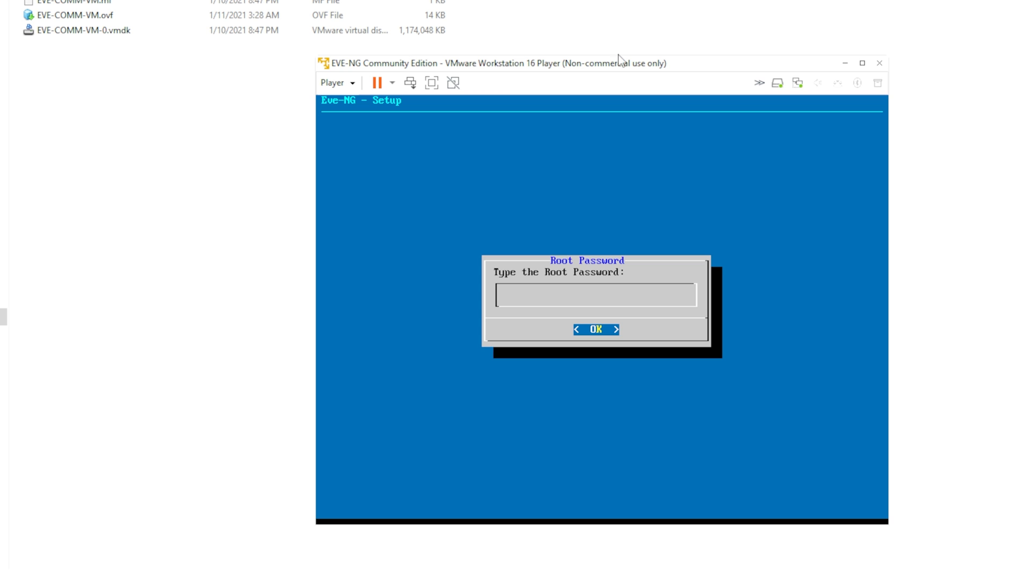
mouse_move(626, 54)
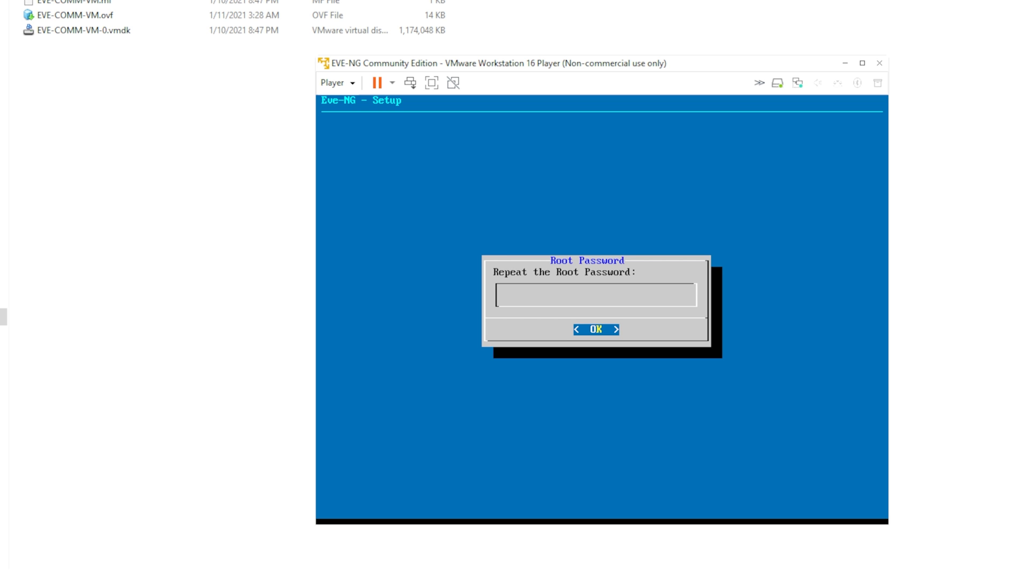
click(593, 329)
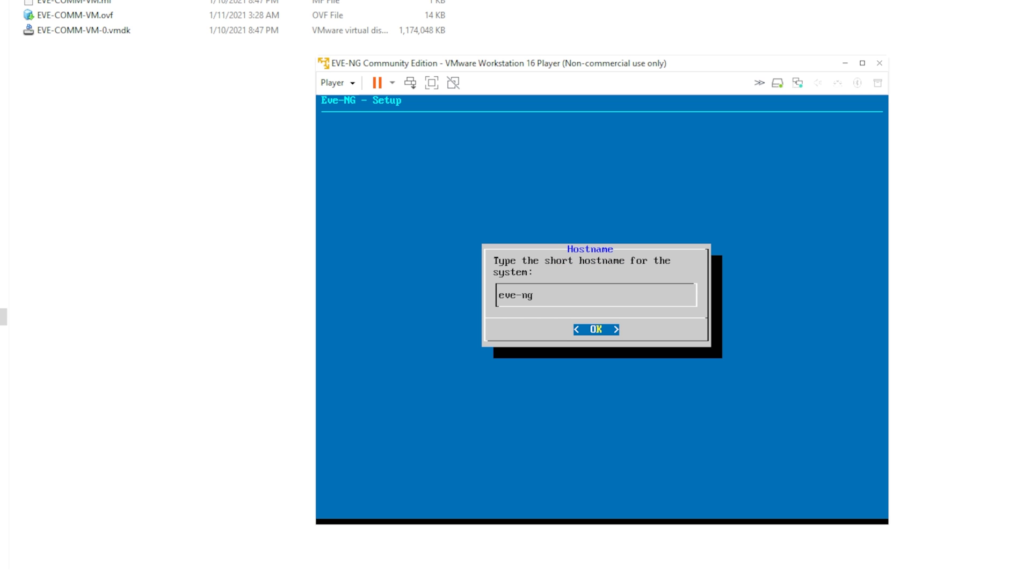
click(593, 329)
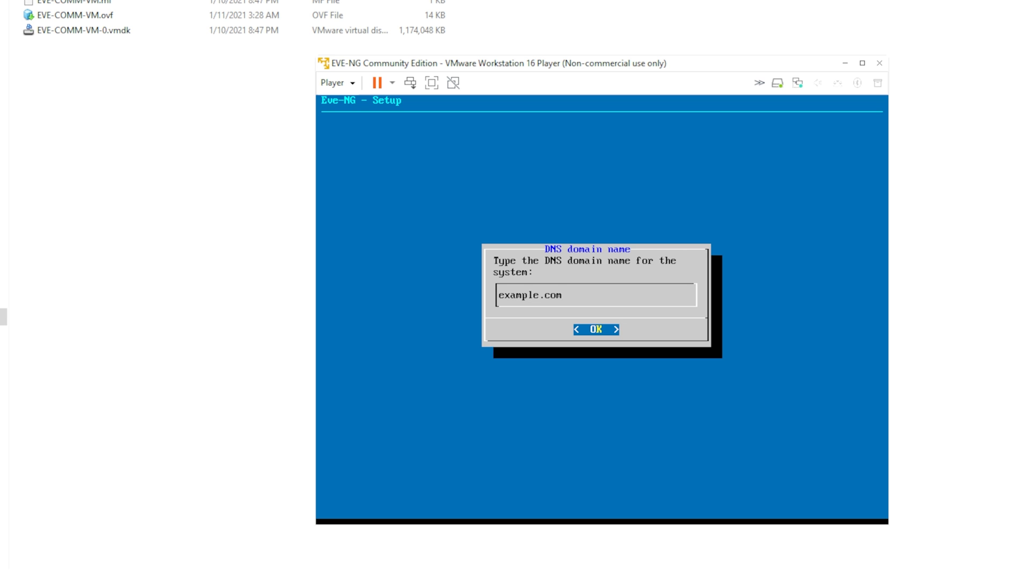
click(594, 329)
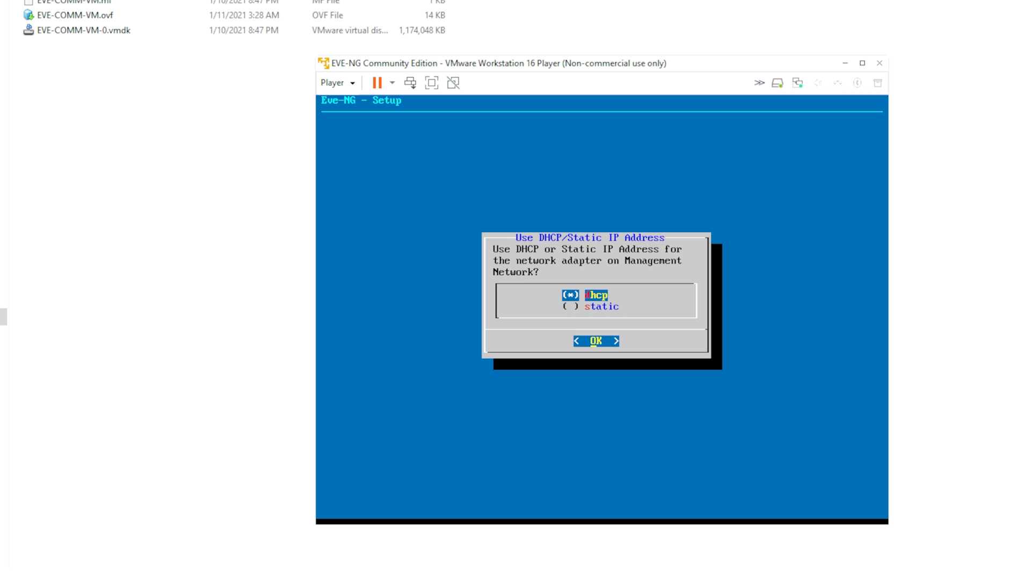
Step: Choose DHCP, leave NTP empty, and select a direct internet connection
click(596, 340)
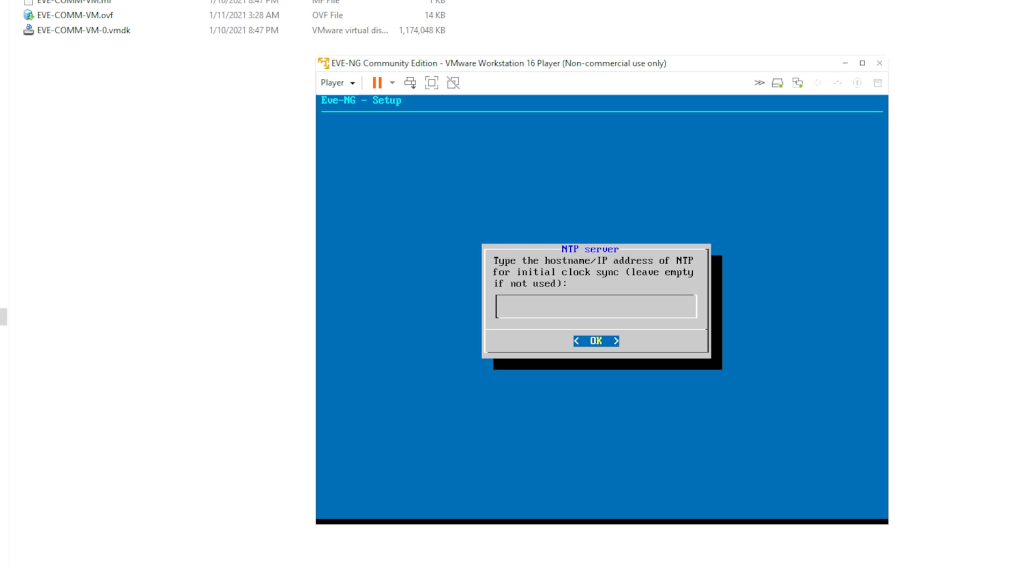
click(594, 340)
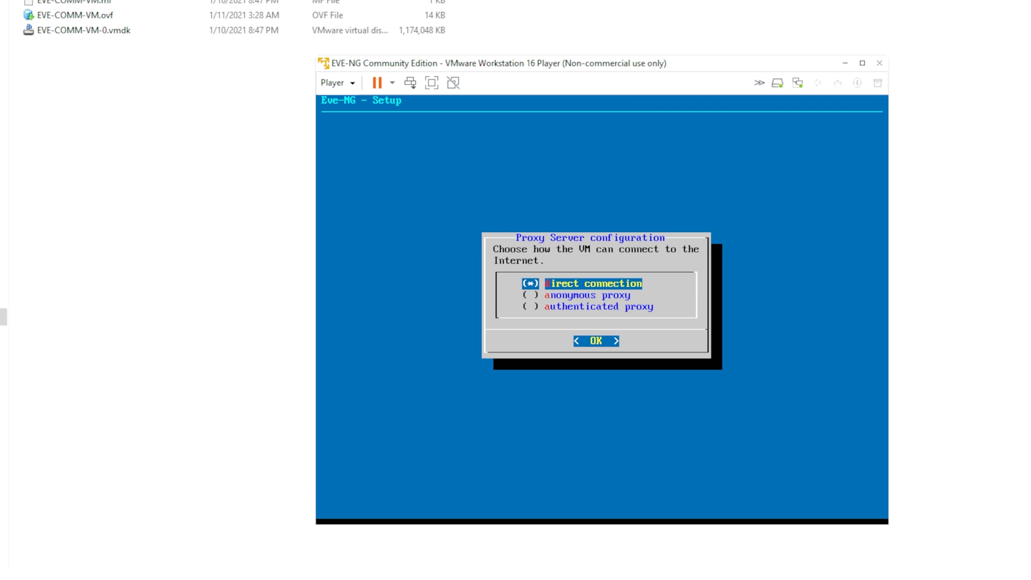
click(593, 341)
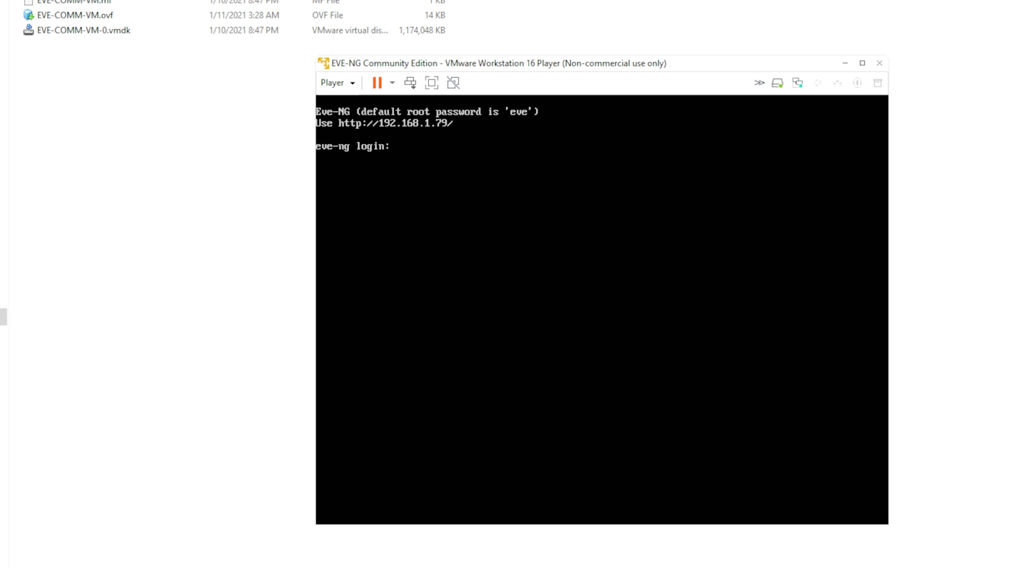
Step: Log in as root at the eve-ng prompt to reach the shell showing 192.168.1.79
text(root)
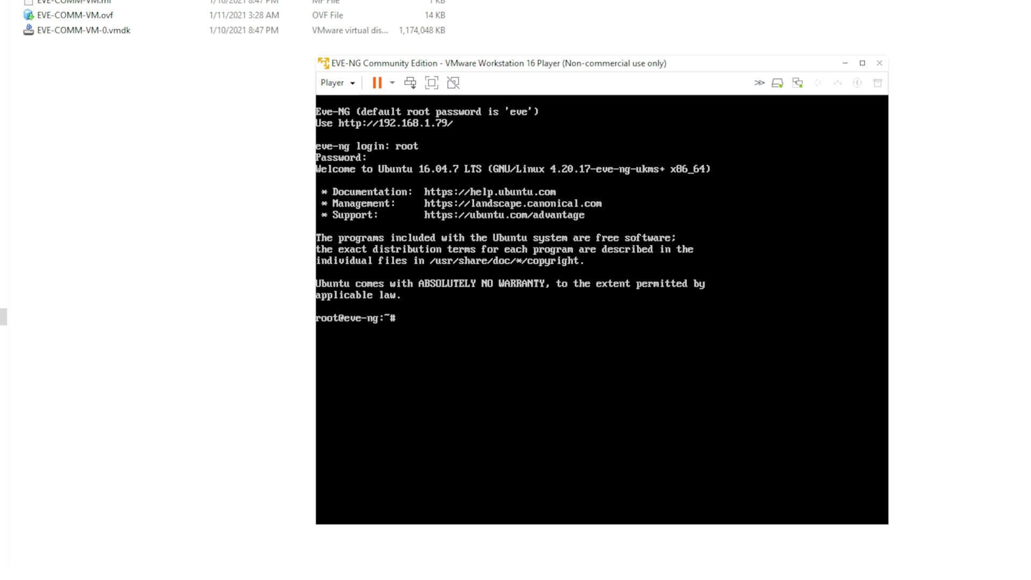
mouse_move(400, 123)
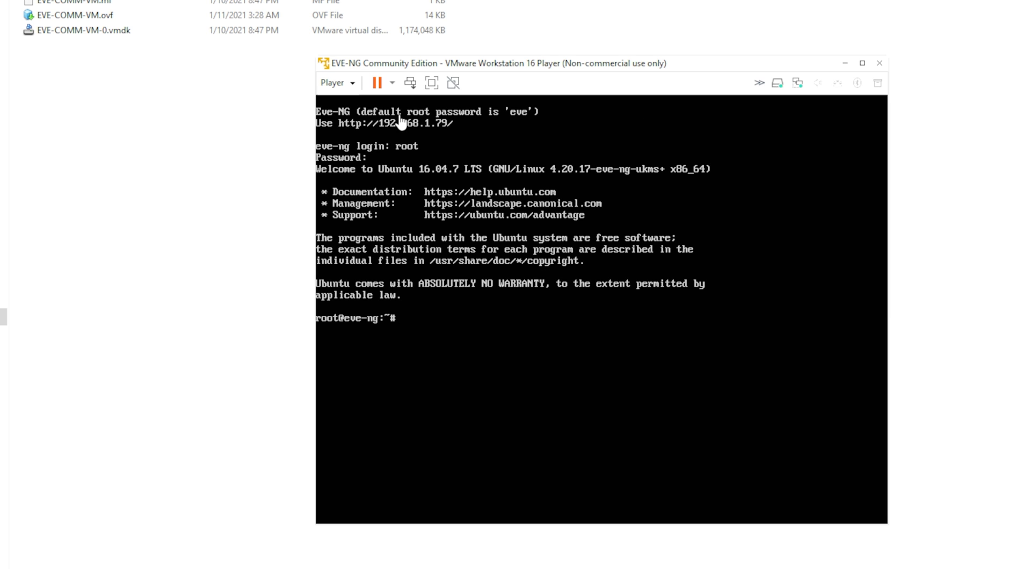
mouse_move(404, 134)
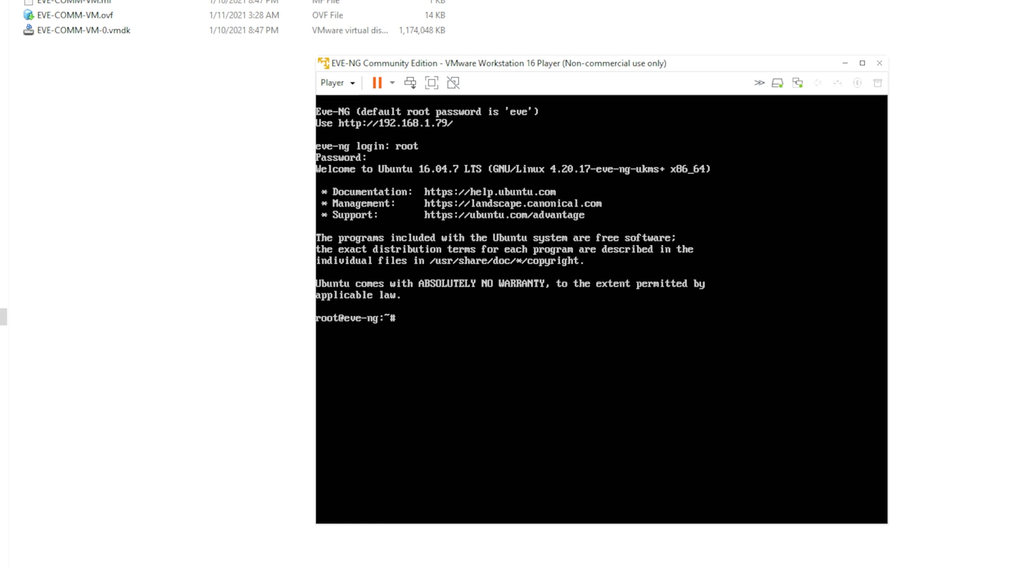
mouse_move(275, 194)
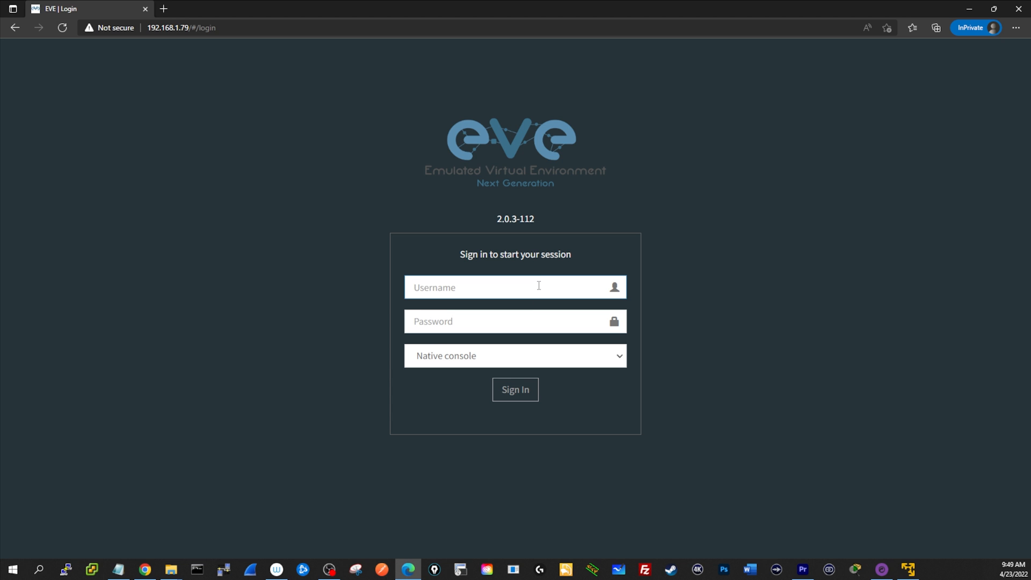
Step: Sign in to the EVE-NG web GUI at 192.168.1.79 as admin
click(460, 287)
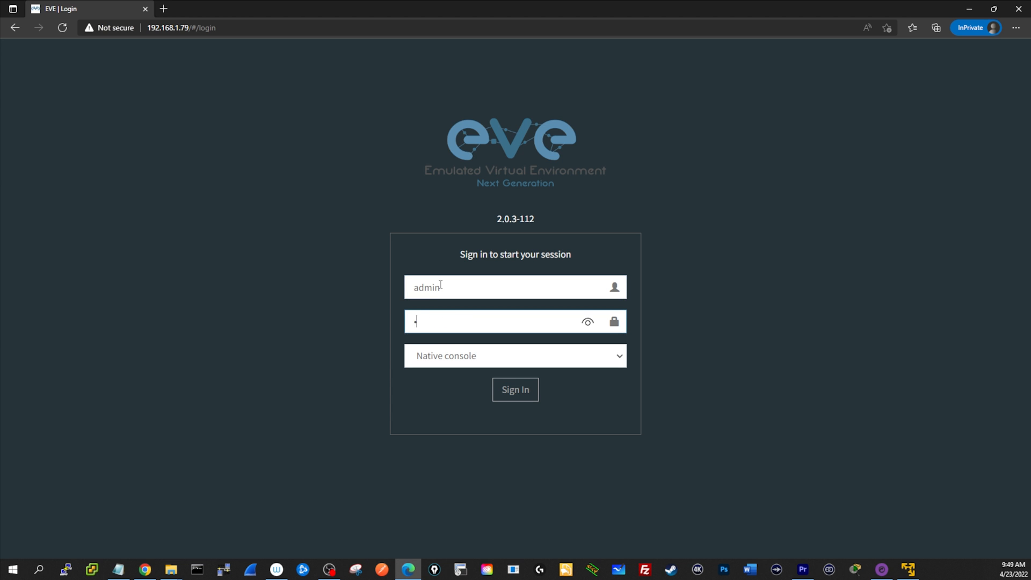
click(515, 390)
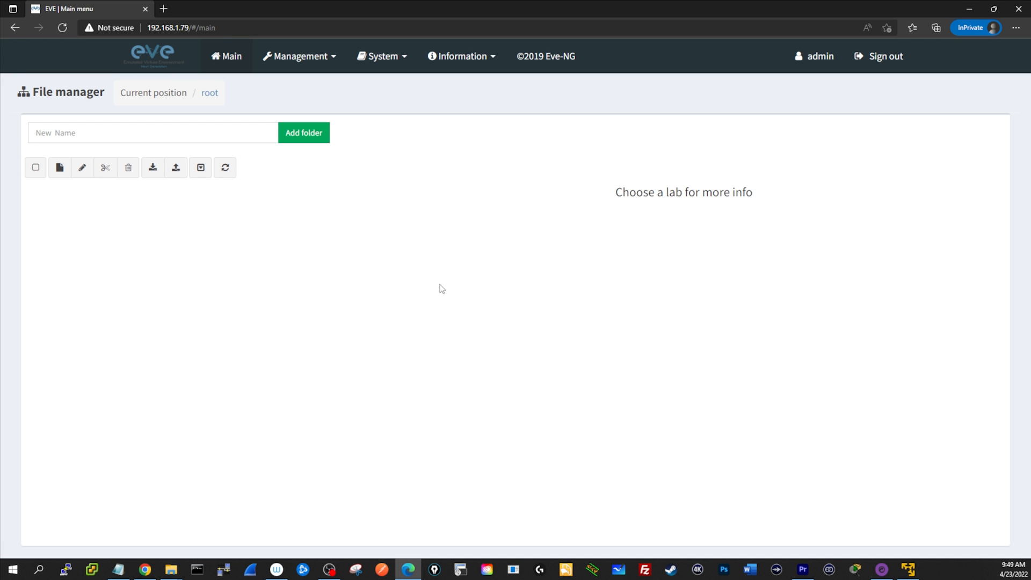
mouse_move(59, 167)
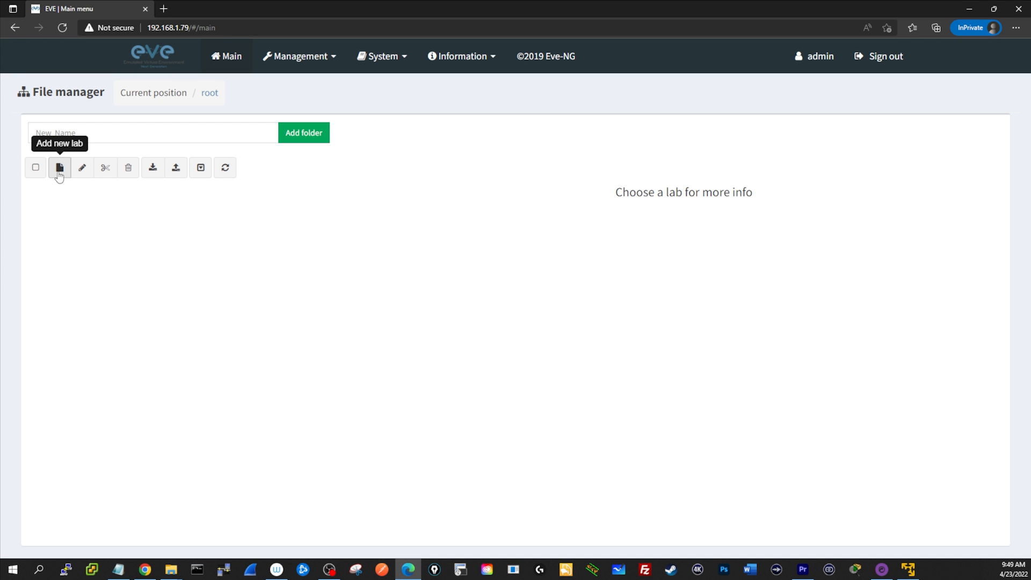
Step: Add a new lab named 'test' and save it
click(59, 168)
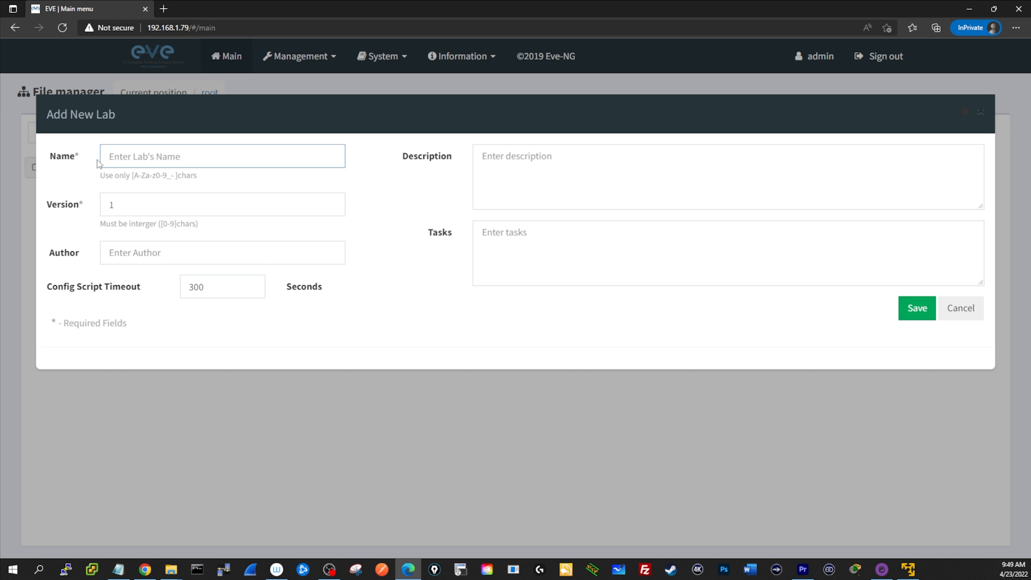
text(test)
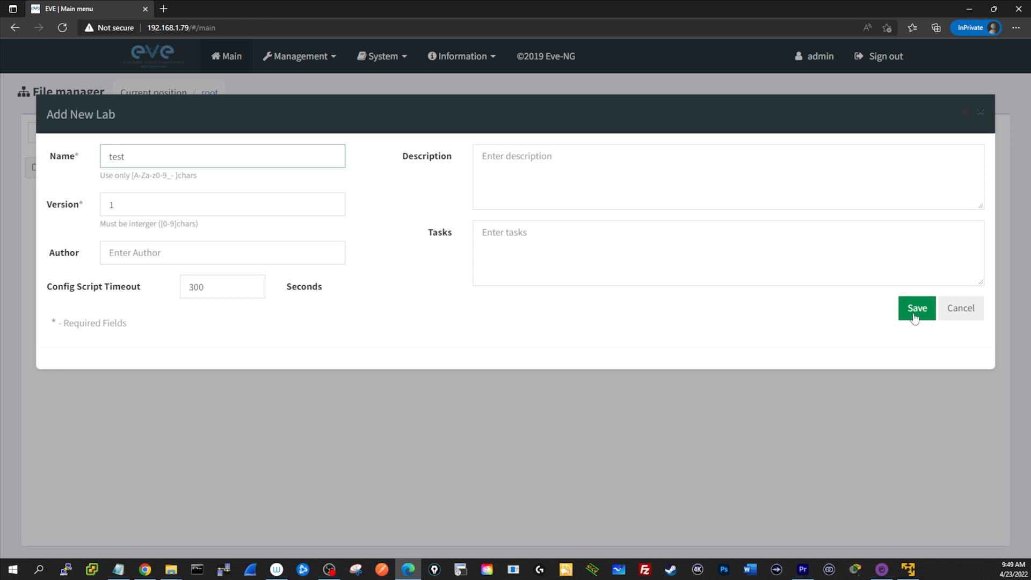
click(916, 307)
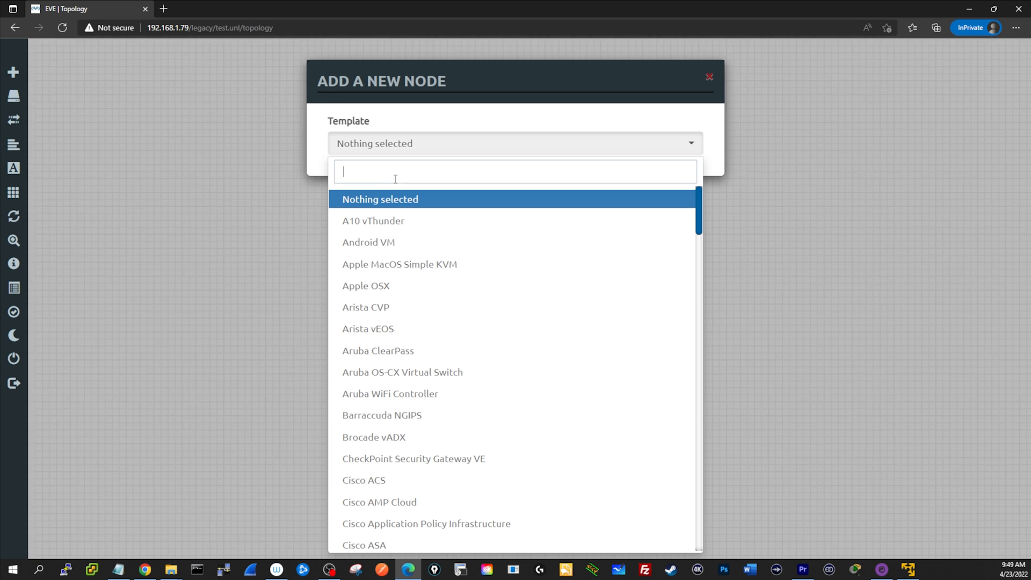